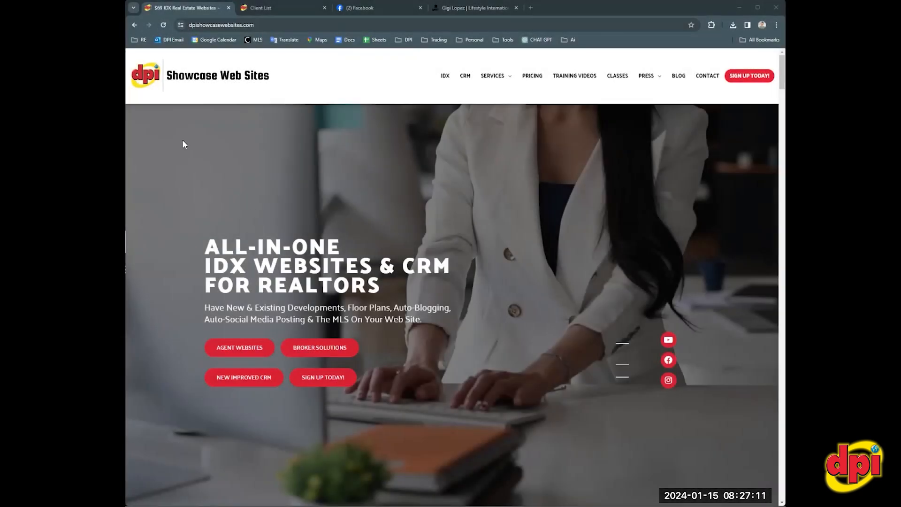
{"action": "mouse_move", "coordinate": [310, 71]}
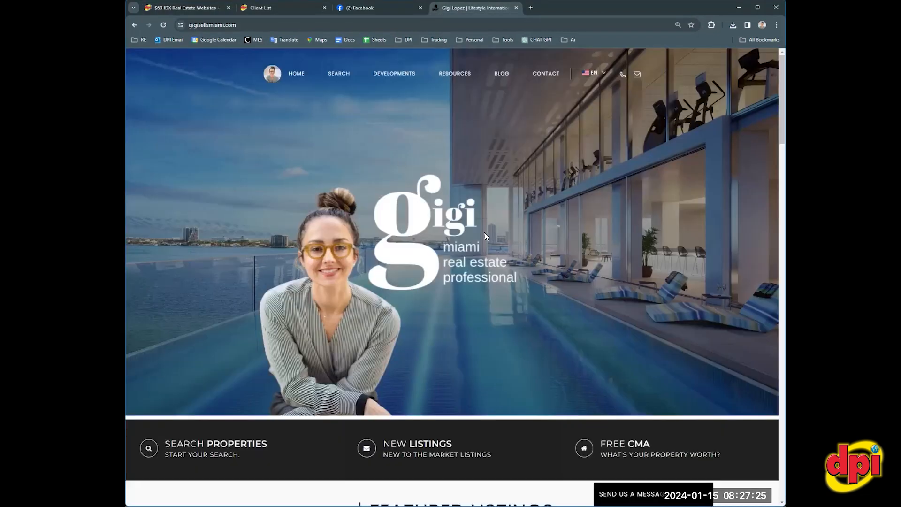
- Scroll the Miami agent's website down to Featured Listings and back to the top
{"action": "scroll", "scroll_direction": "down", "scroll_amount": 3}
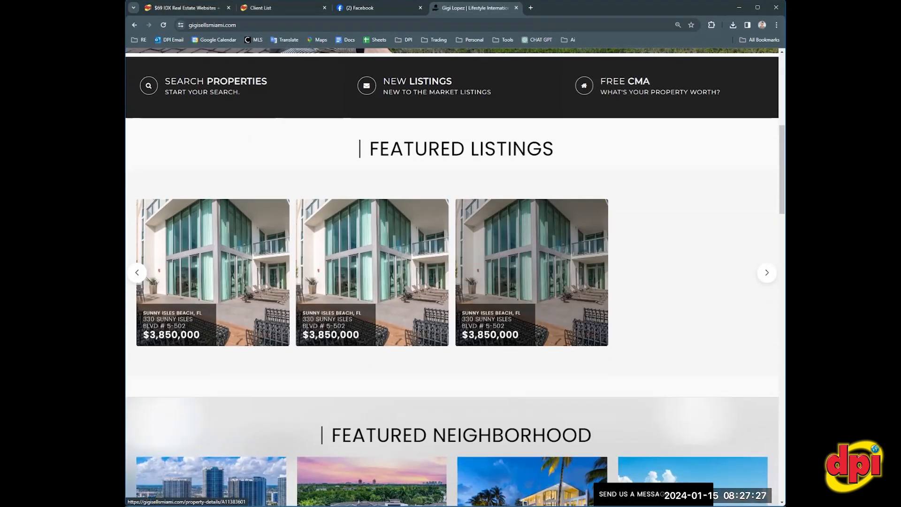
{"action": "scroll", "scroll_direction": "up", "scroll_amount": 3}
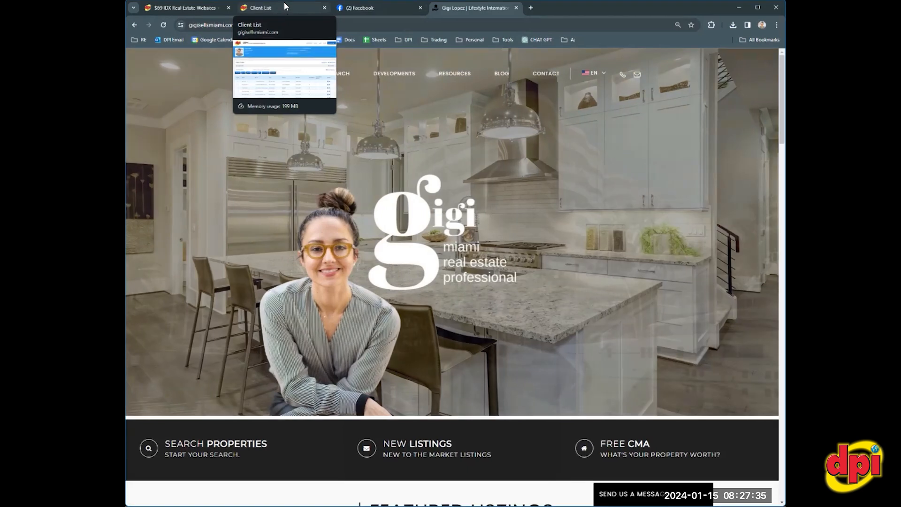
- Show the CRM Client Center table with client emails, phones, categories and last logins
{"action": "left_click", "coordinate": [259, 7]}
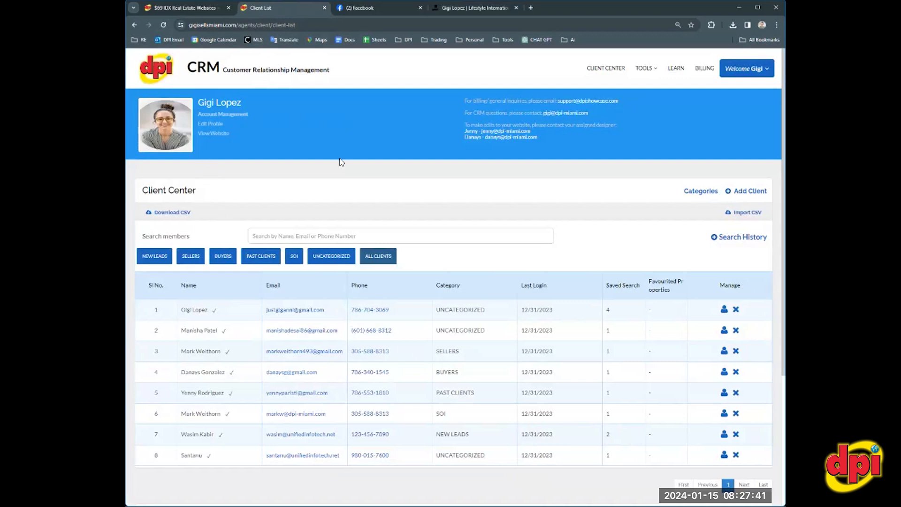
{"action": "mouse_move", "coordinate": [339, 146]}
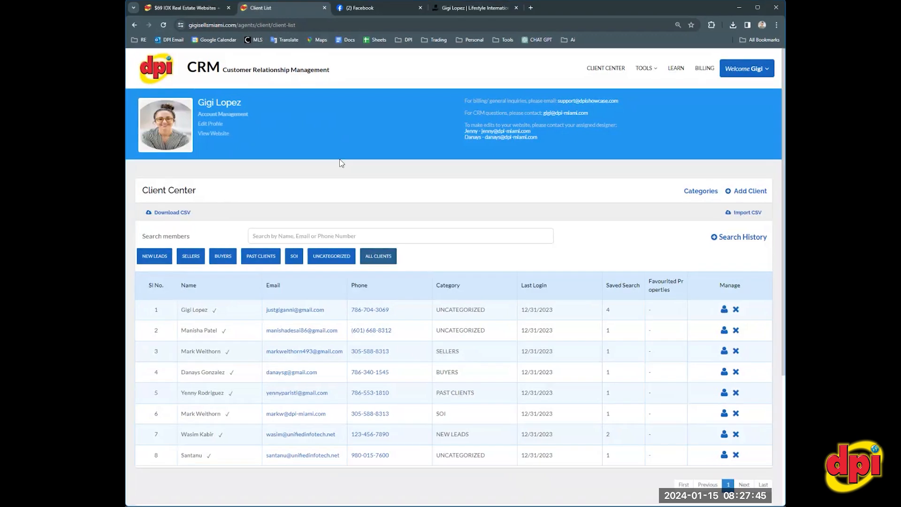
{"action": "mouse_move", "coordinate": [338, 172]}
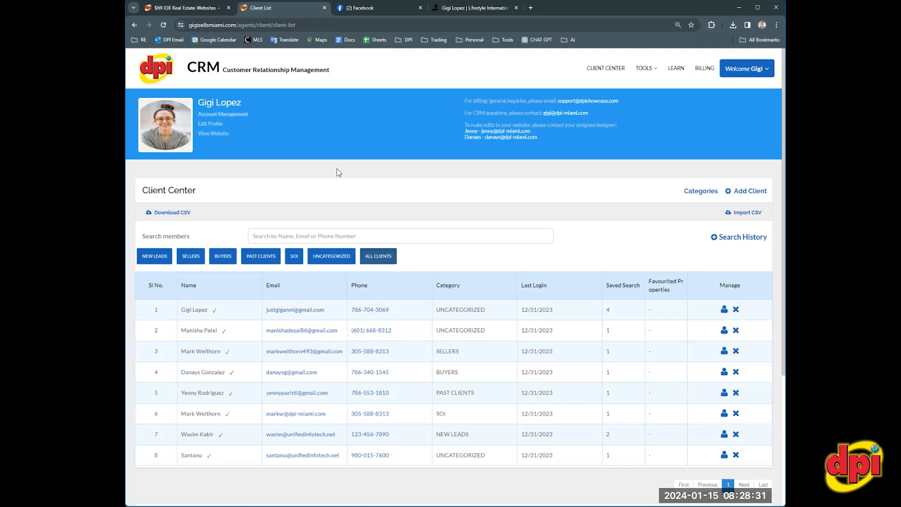
{"action": "mouse_move", "coordinate": [368, 178]}
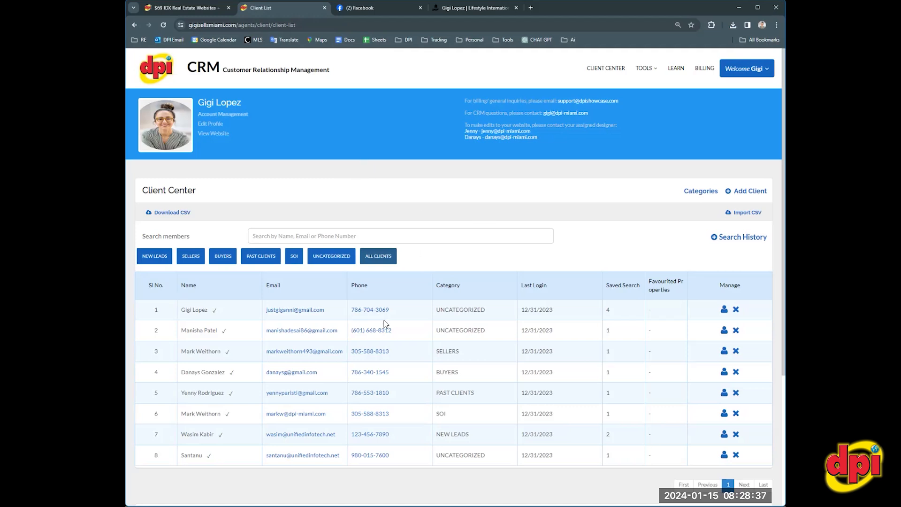
{"action": "mouse_move", "coordinate": [191, 315]}
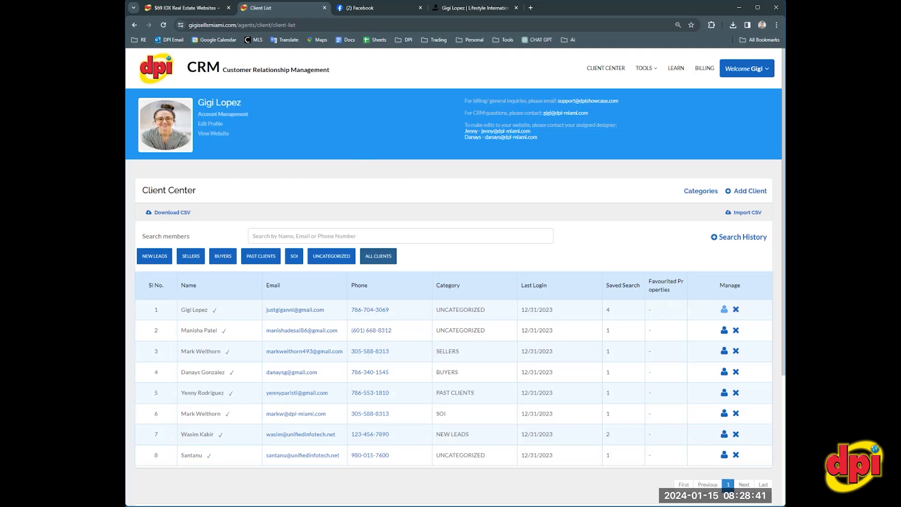
{"action": "left_click", "coordinate": [723, 310]}
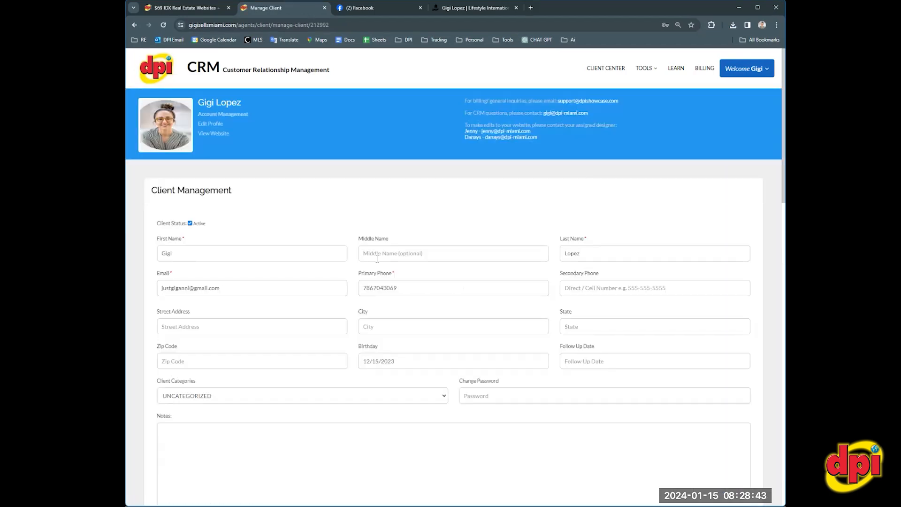
{"action": "scroll", "scroll_direction": "down", "scroll_amount": 3}
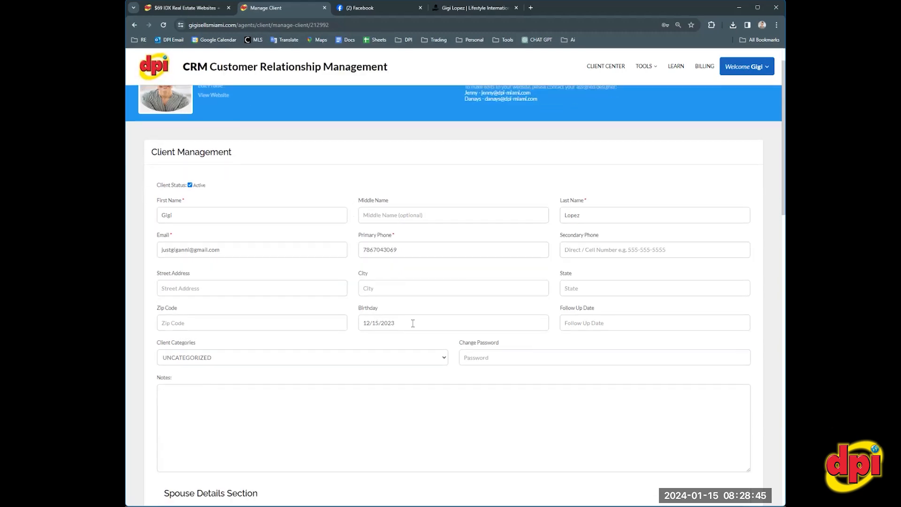
{"action": "scroll", "scroll_direction": "down", "scroll_amount": 3}
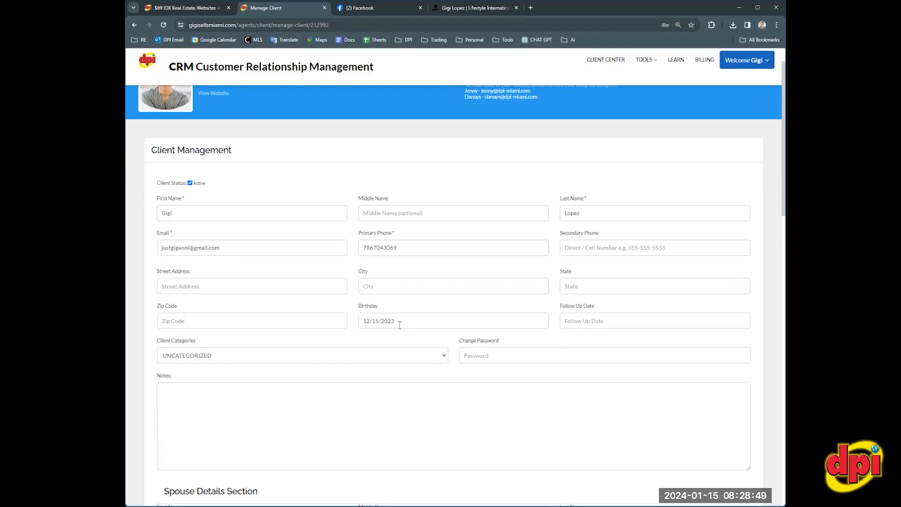
{"action": "mouse_move", "coordinate": [375, 329]}
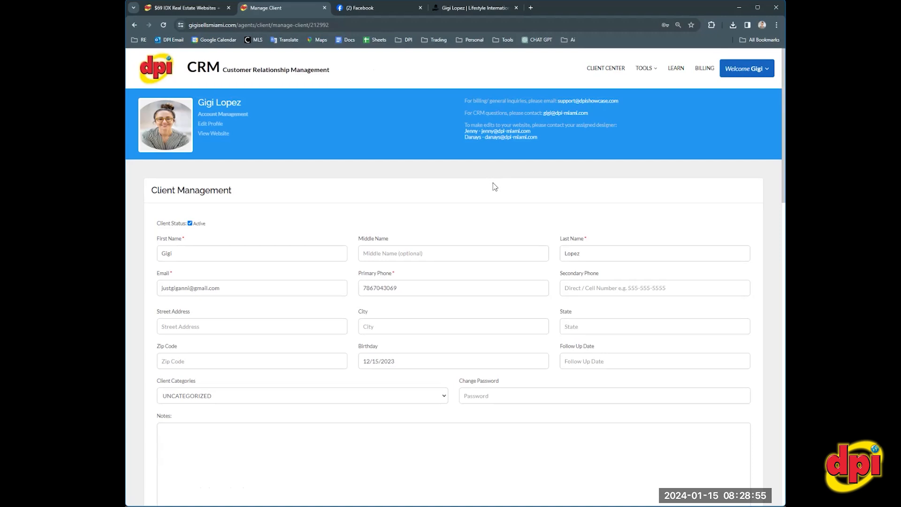
{"action": "mouse_move", "coordinate": [567, 143]}
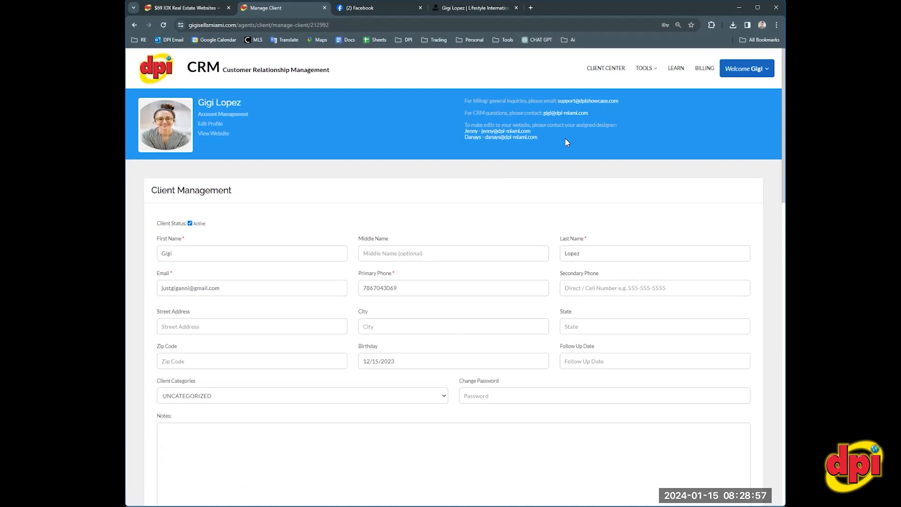
{"action": "mouse_move", "coordinate": [563, 181]}
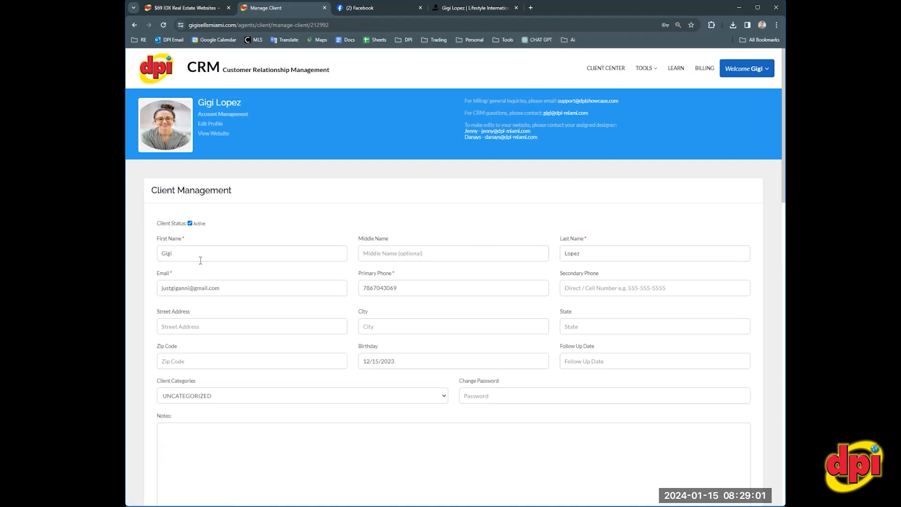
{"action": "mouse_move", "coordinate": [599, 77]}
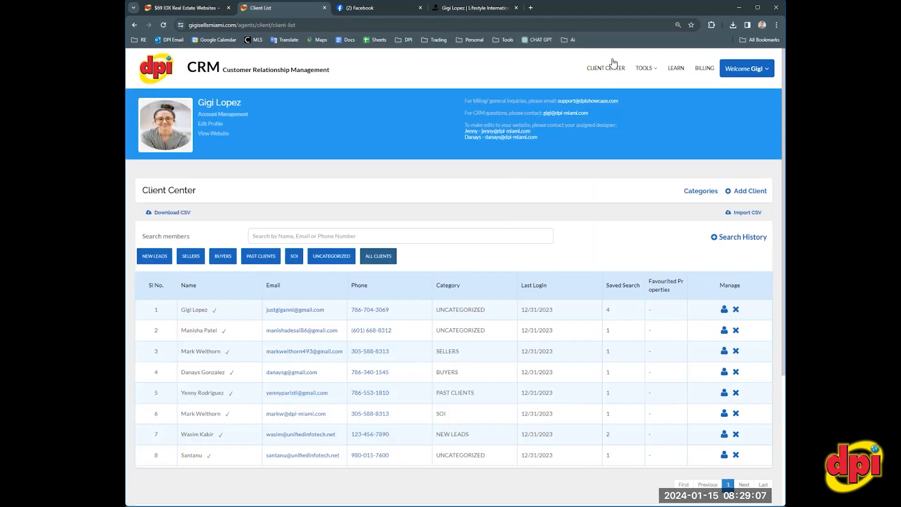
{"action": "left_click", "coordinate": [644, 68]}
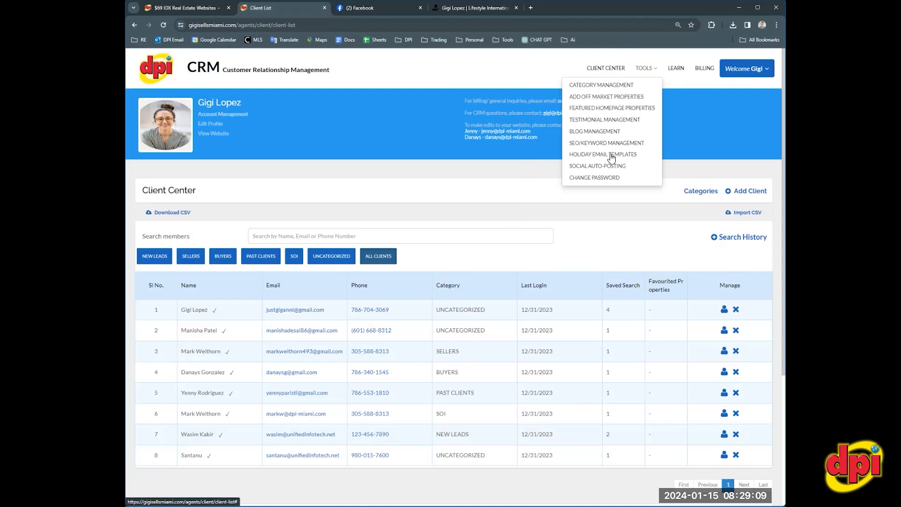
{"action": "left_click", "coordinate": [603, 154]}
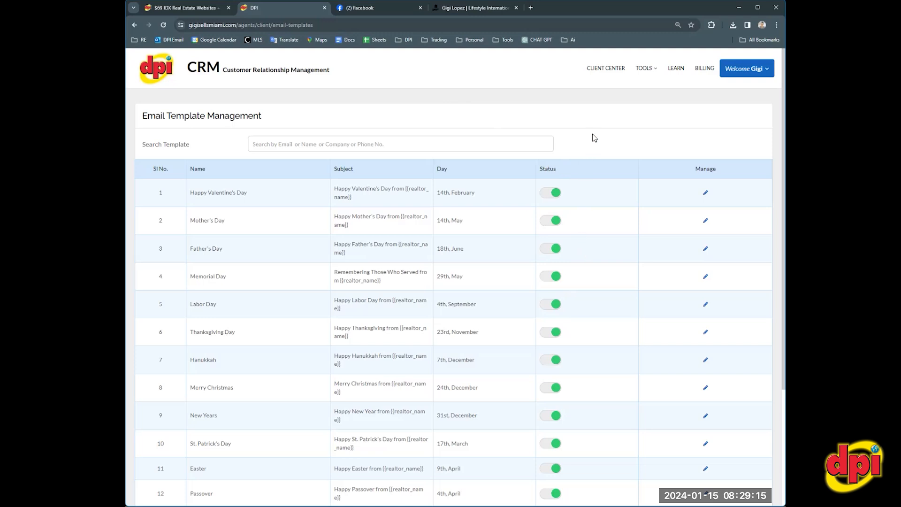
{"action": "mouse_move", "coordinate": [553, 267]}
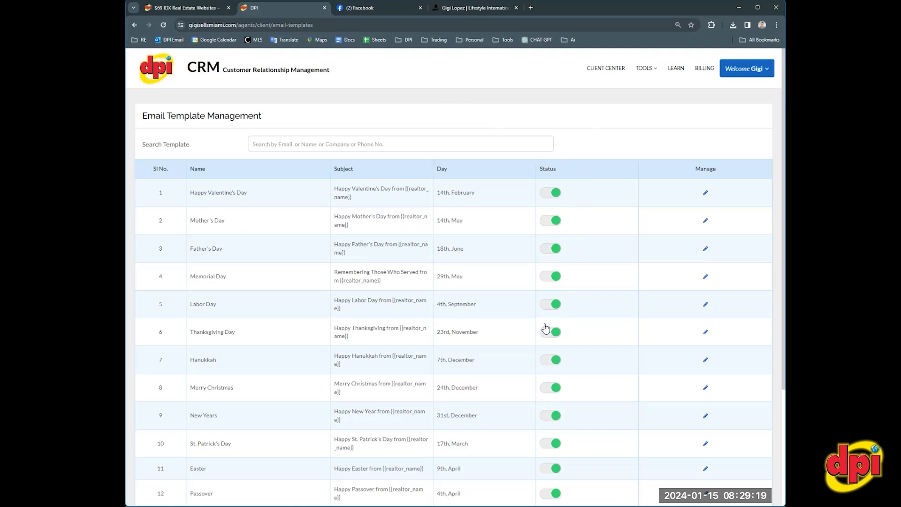
{"action": "mouse_move", "coordinate": [546, 329]}
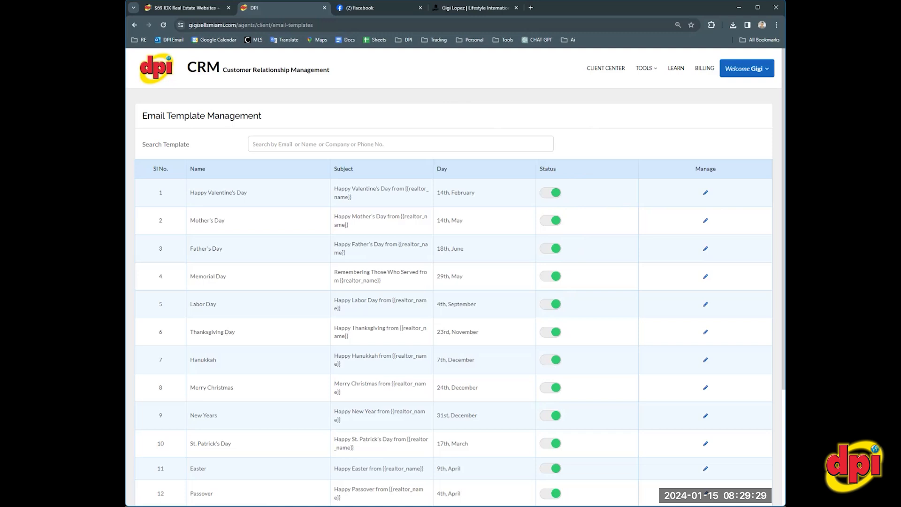
{"action": "mouse_move", "coordinate": [283, 176]}
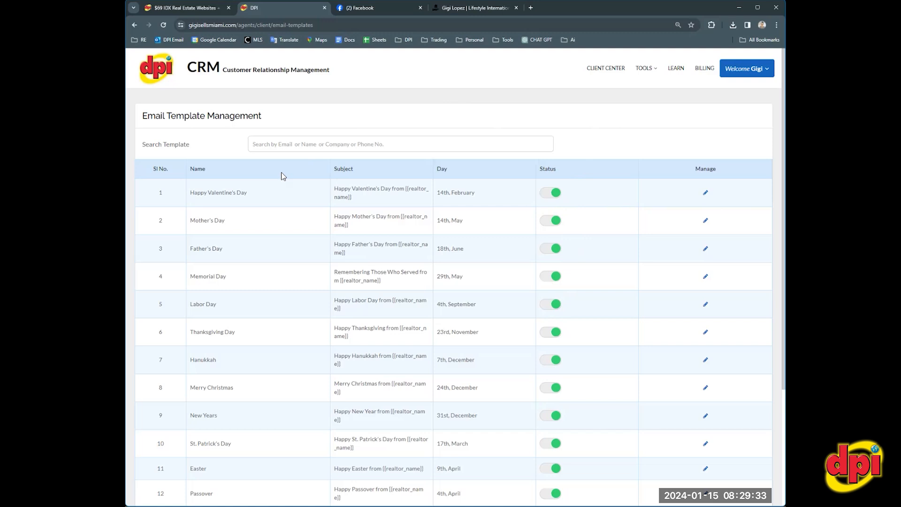
{"action": "scroll", "scroll_direction": "down", "scroll_amount": 3}
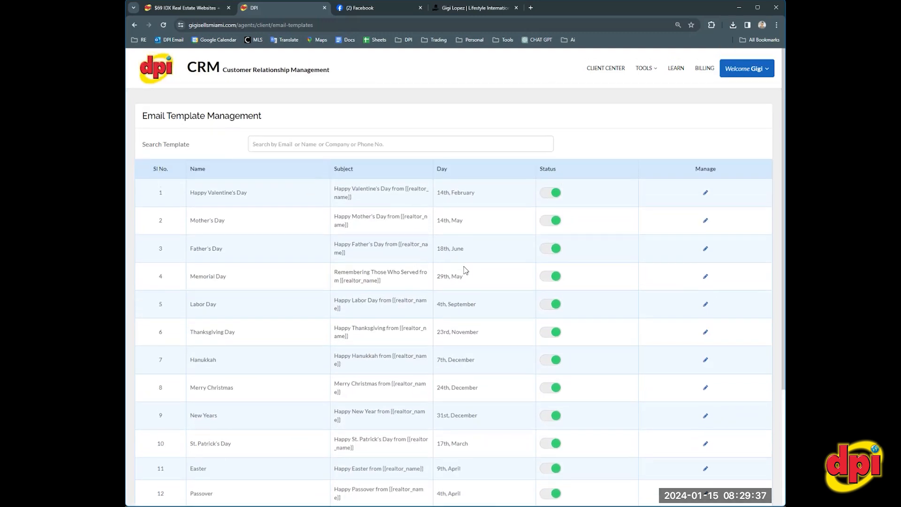
{"action": "mouse_move", "coordinate": [504, 106]}
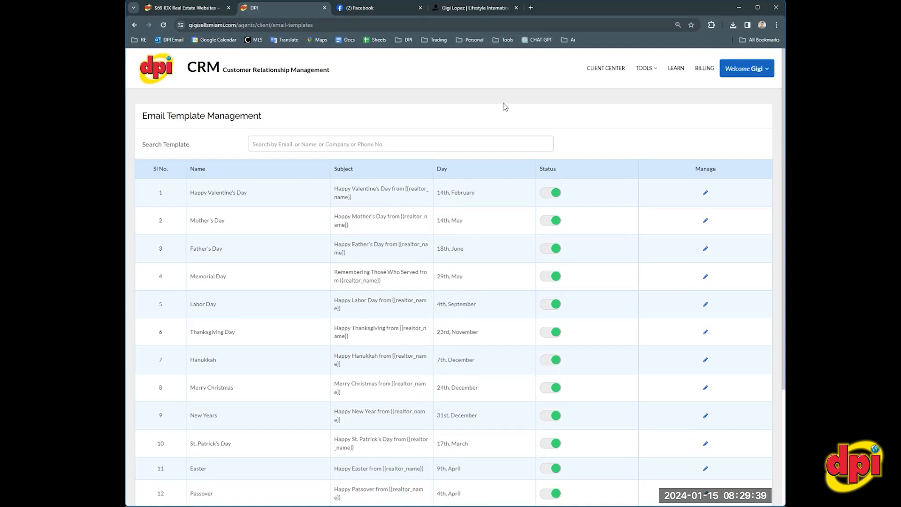
{"action": "mouse_move", "coordinate": [620, 72]}
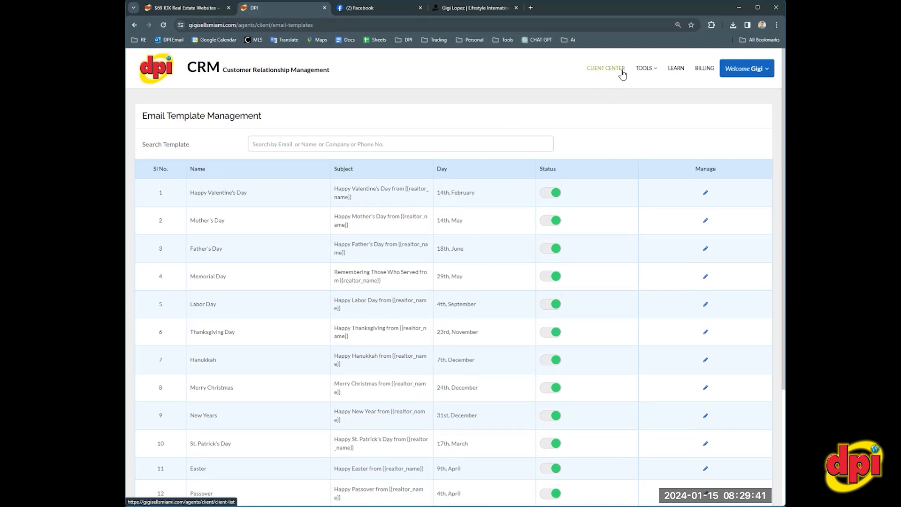
{"action": "left_click", "coordinate": [606, 68]}
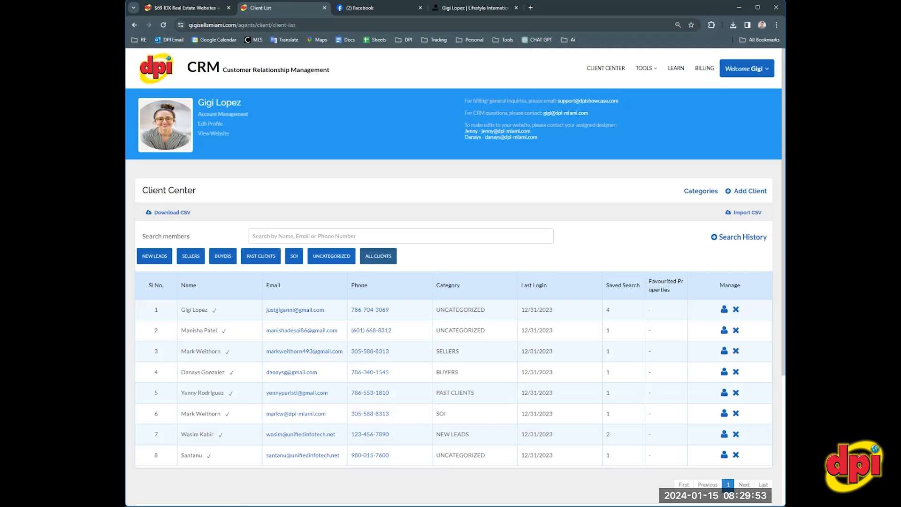
{"action": "left_click", "coordinate": [286, 8]}
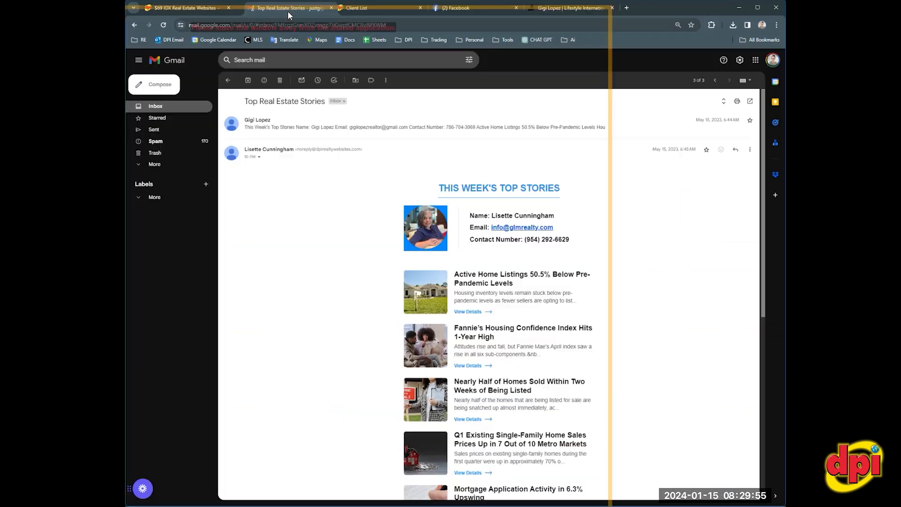
{"action": "scroll", "scroll_direction": "down", "scroll_amount": 3}
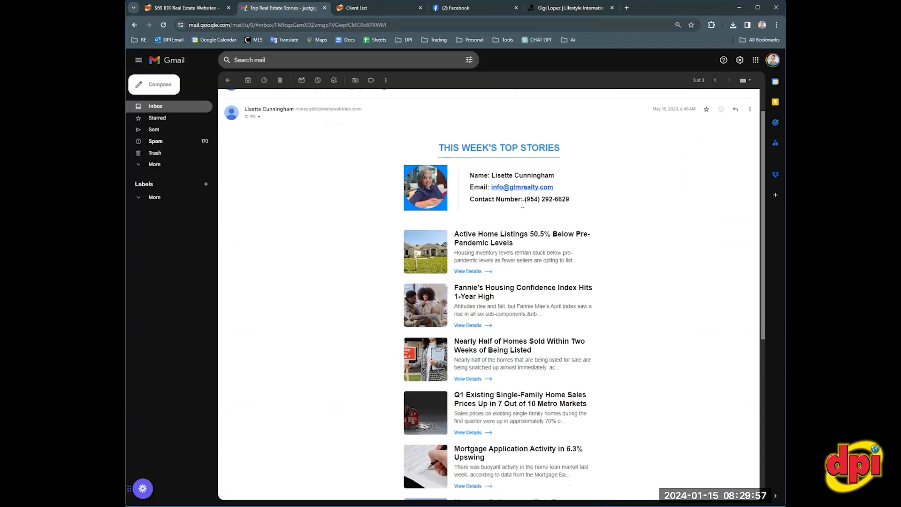
{"action": "mouse_move", "coordinate": [569, 210]}
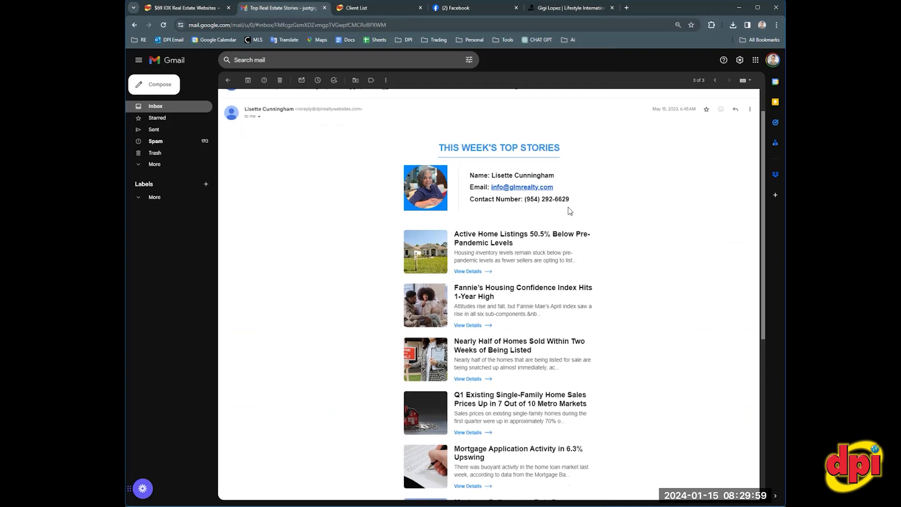
{"action": "mouse_move", "coordinate": [617, 159]}
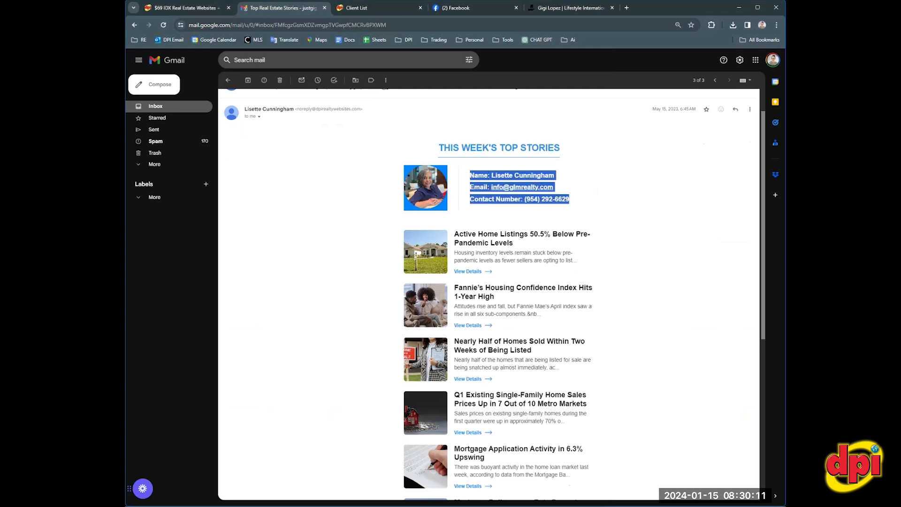
{"action": "scroll", "scroll_direction": "down", "scroll_amount": 3}
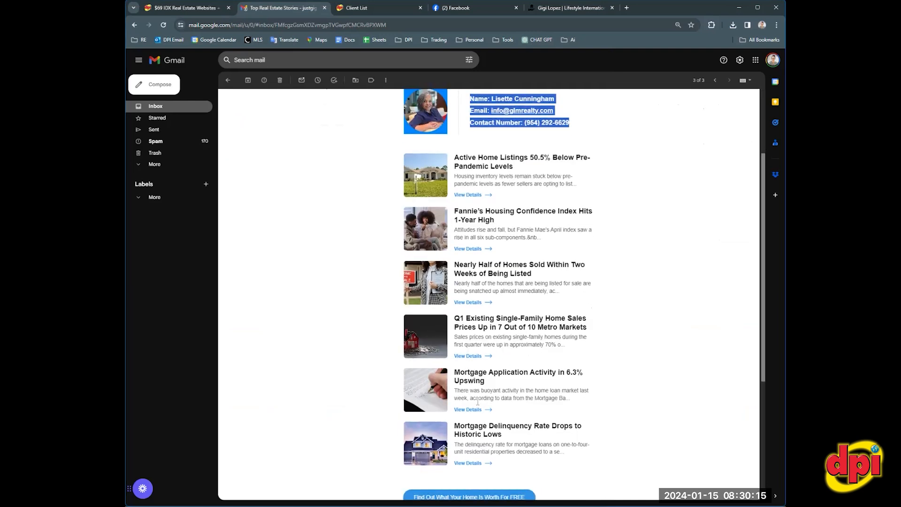
{"action": "mouse_move", "coordinate": [502, 421]}
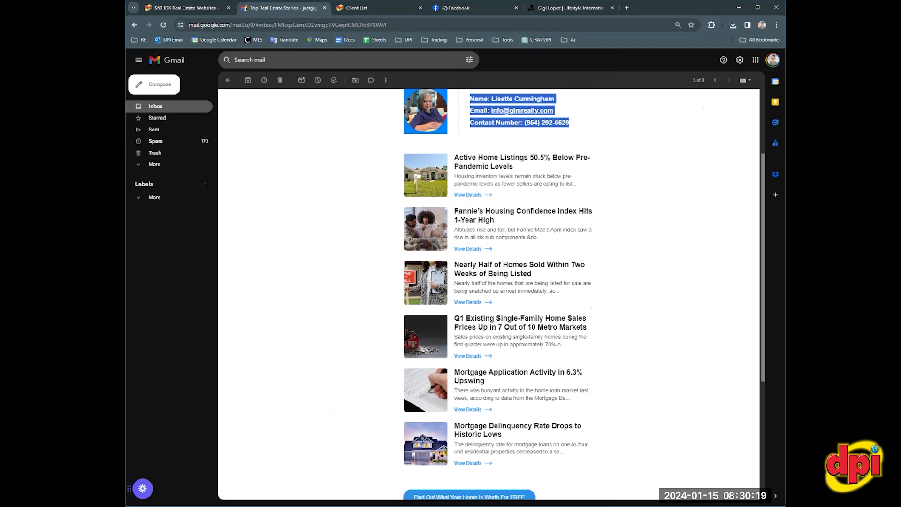
- Show the Gigi Lopez website's blog page listing recent real estate market articles
{"action": "left_click", "coordinate": [569, 7]}
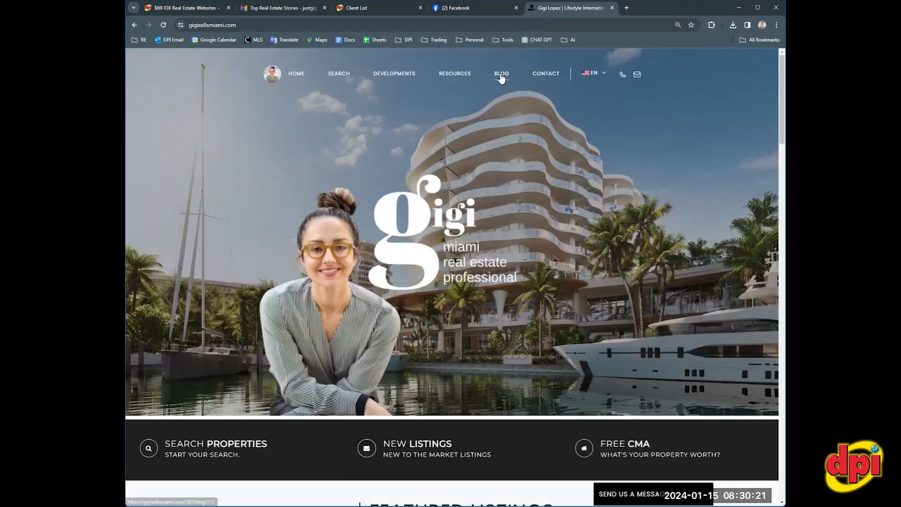
{"action": "left_click", "coordinate": [502, 73]}
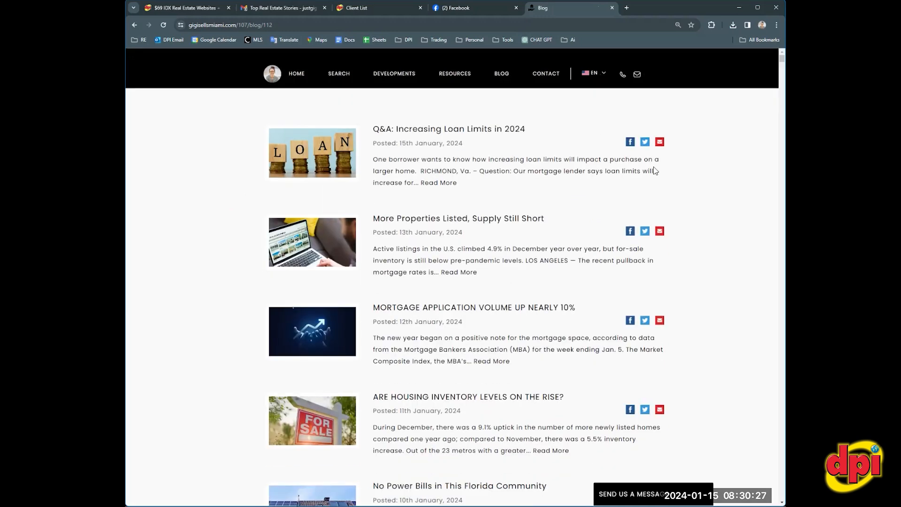
{"action": "mouse_move", "coordinate": [521, 283]}
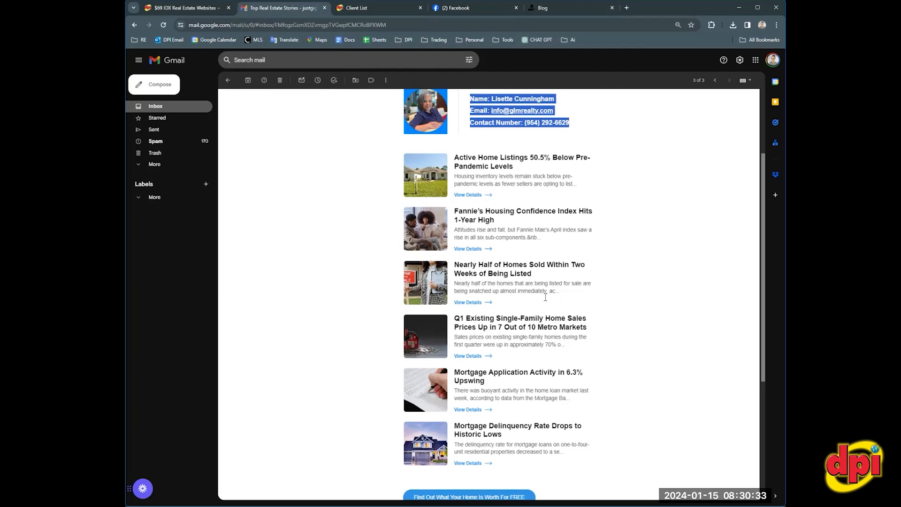
{"action": "mouse_move", "coordinate": [572, 302]}
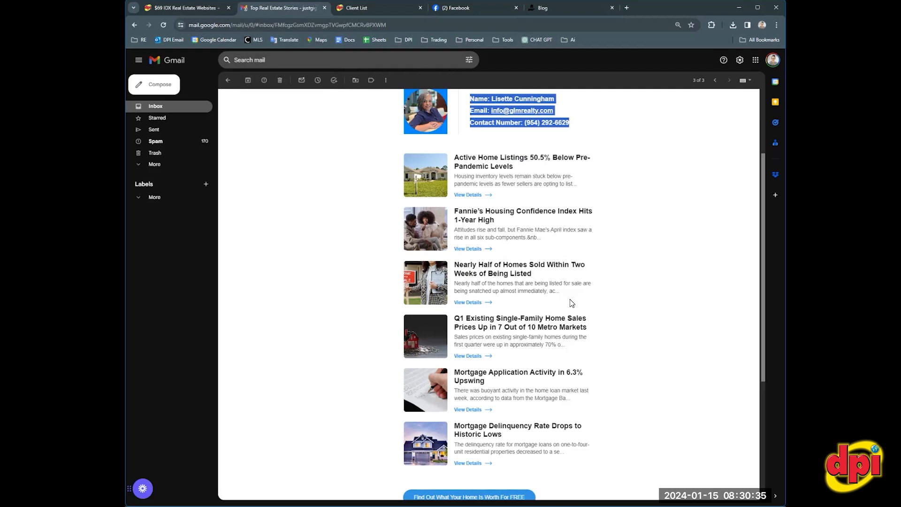
{"action": "scroll", "scroll_direction": "down", "scroll_amount": 3}
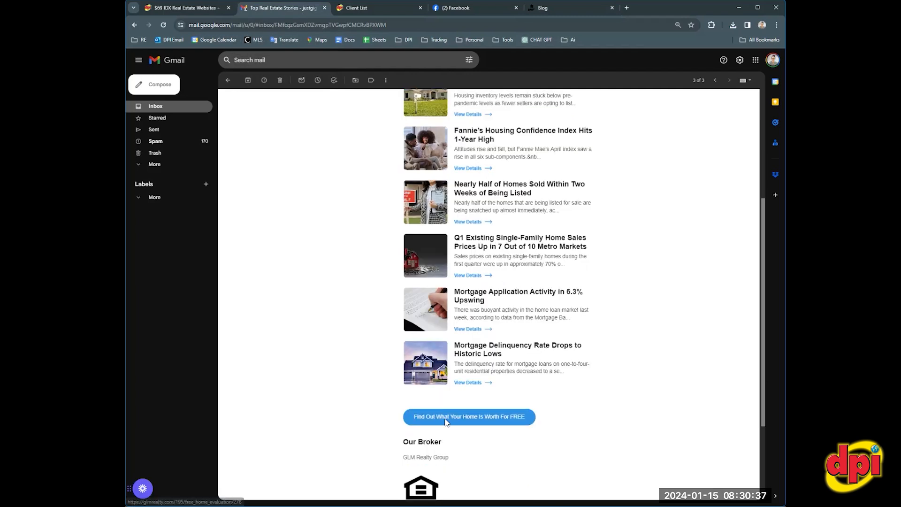
{"action": "mouse_move", "coordinate": [659, 380]}
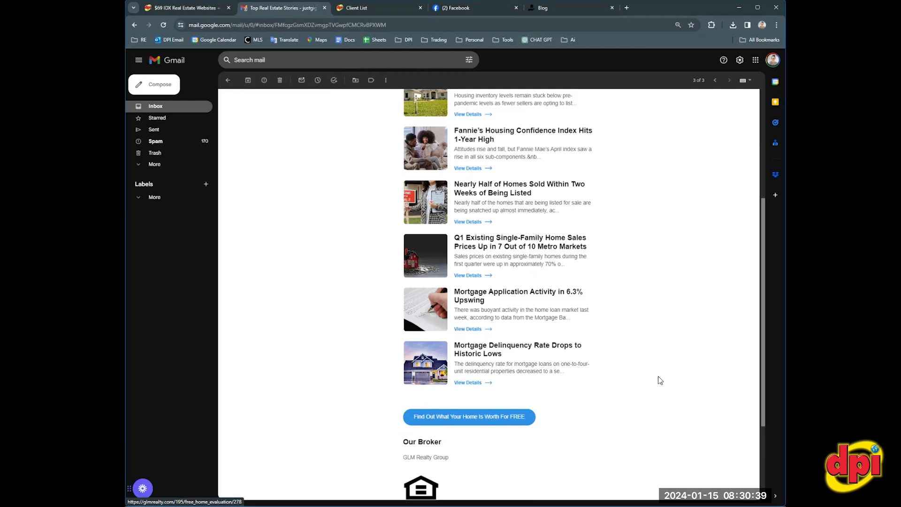
{"action": "scroll", "scroll_direction": "down", "scroll_amount": 3}
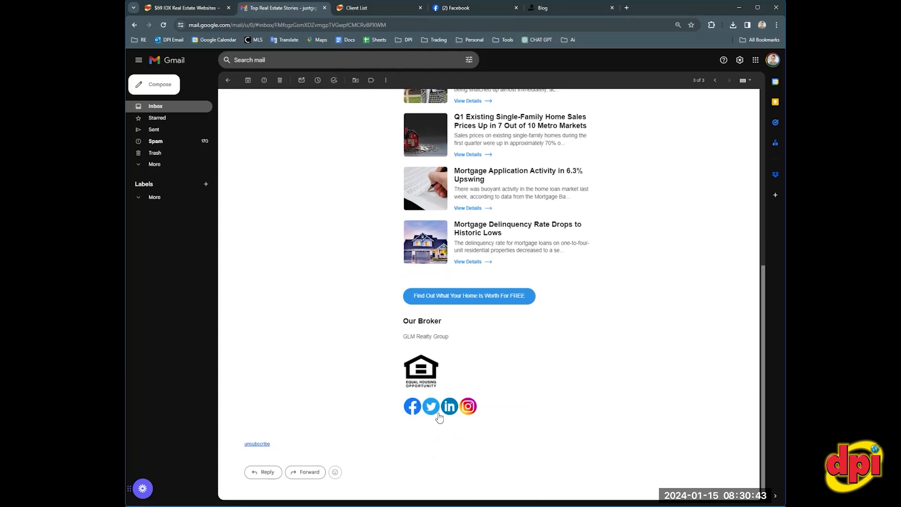
{"action": "mouse_move", "coordinate": [451, 421]}
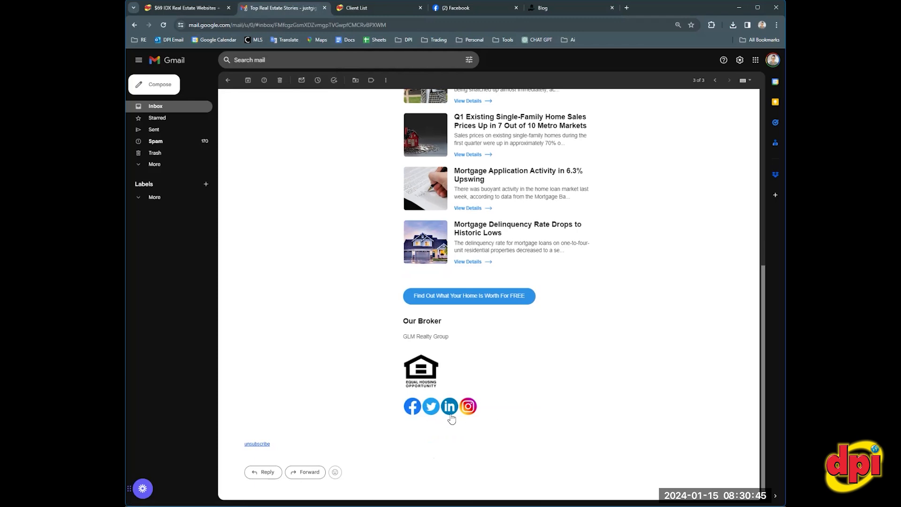
{"action": "mouse_move", "coordinate": [441, 421]}
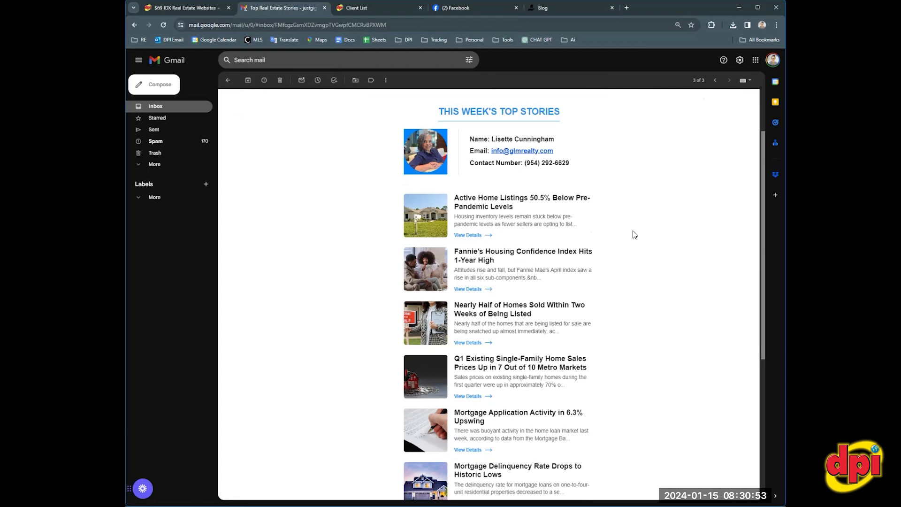
{"action": "mouse_move", "coordinate": [585, 274]}
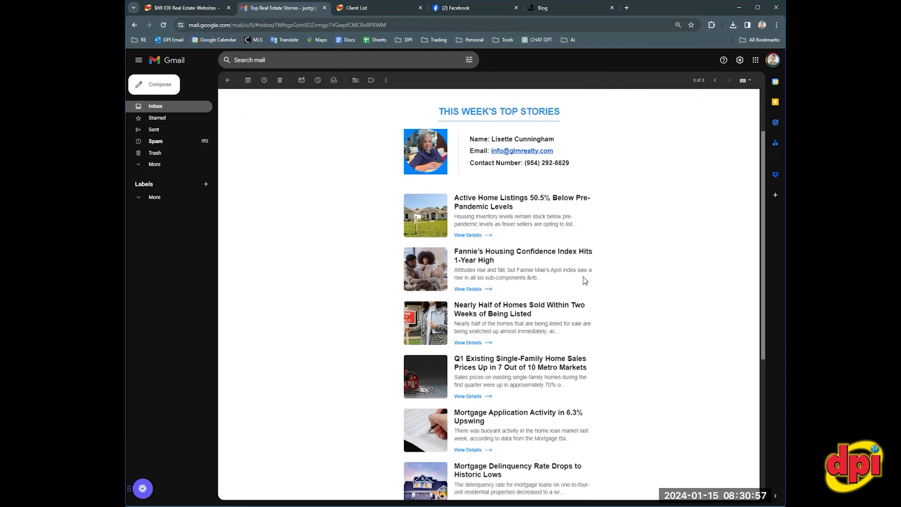
{"action": "mouse_move", "coordinate": [600, 240]}
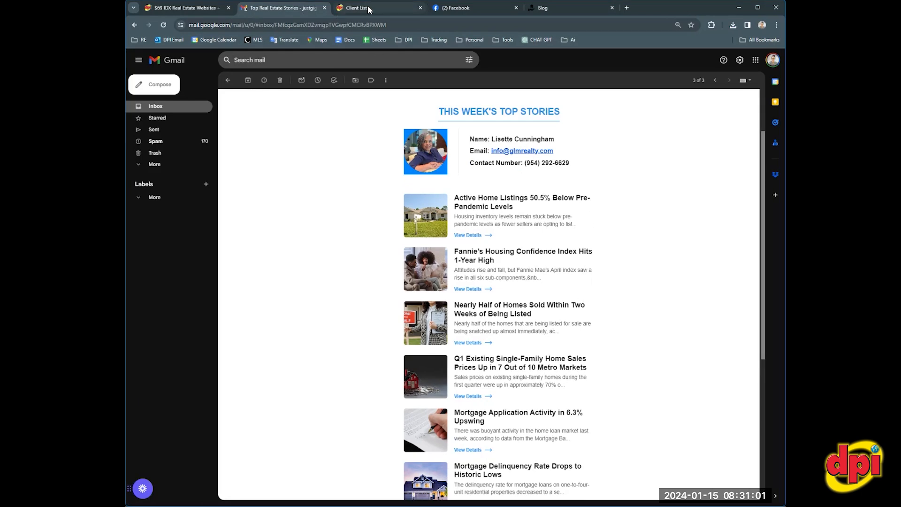
- Return from the Top Real Estate Stories newsletter to the CRM Client Center list
{"action": "left_click", "coordinate": [357, 7]}
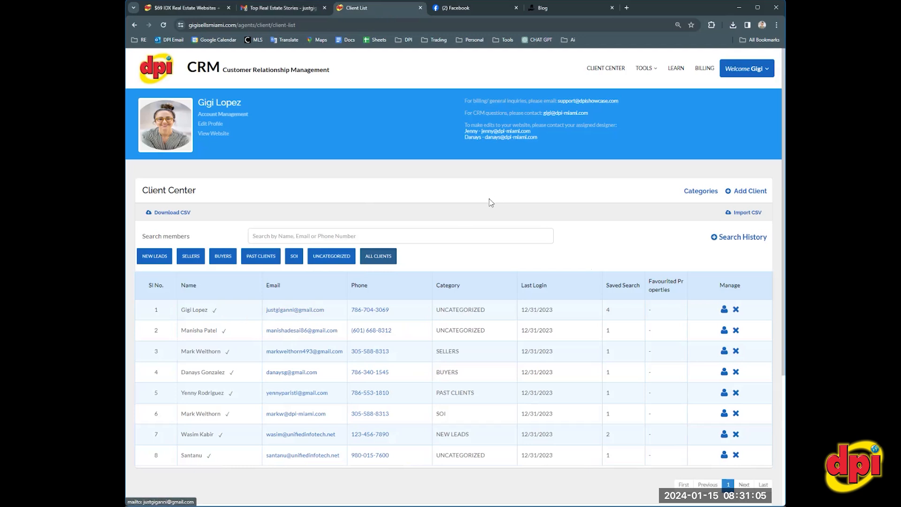
{"action": "mouse_move", "coordinate": [496, 237]}
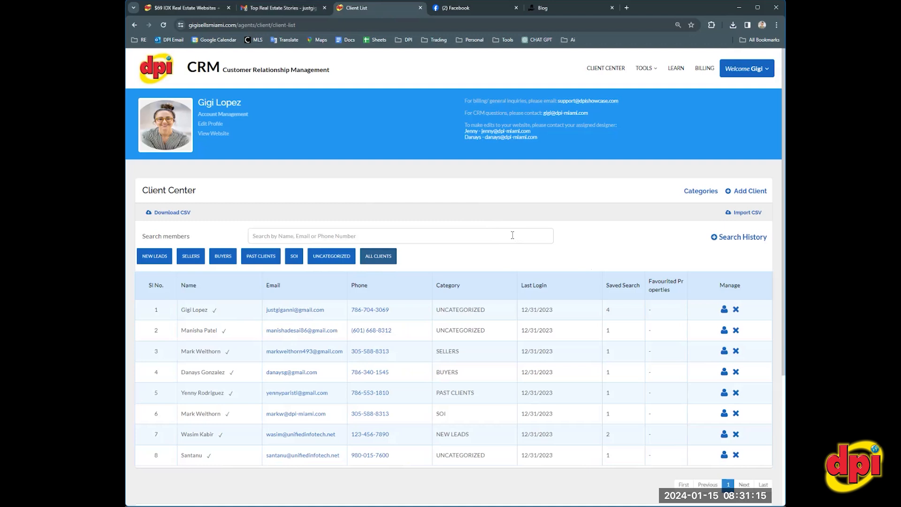
{"action": "mouse_move", "coordinate": [649, 300]}
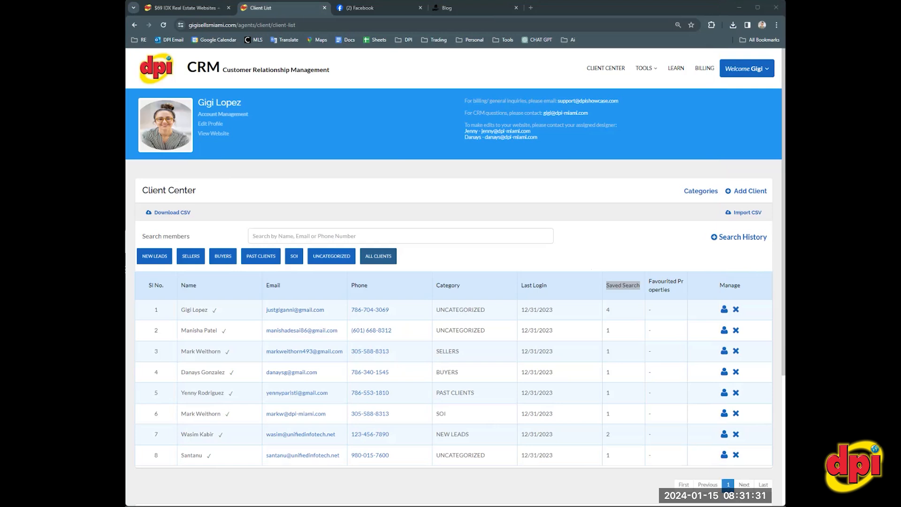
- View the Saved Search Property Listings email with the agent contact block and $890,000 Miami listing
{"action": "left_click", "coordinate": [381, 7]}
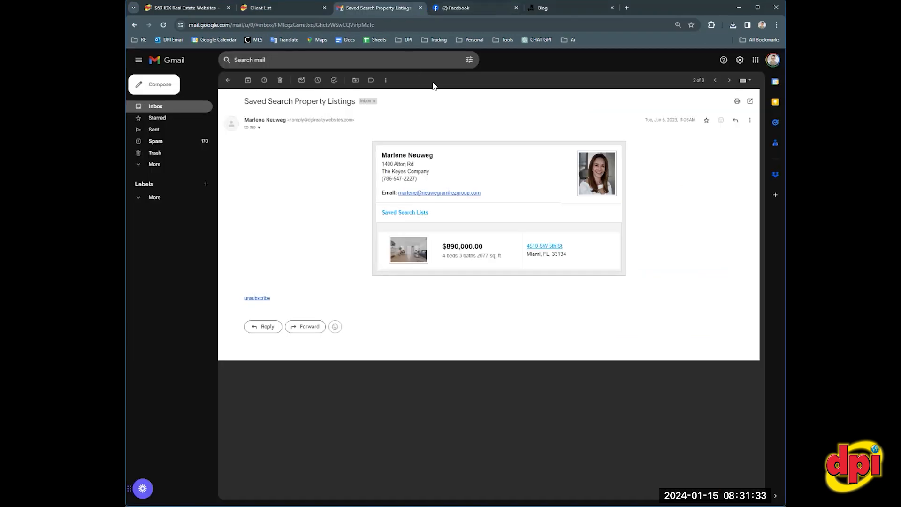
{"action": "mouse_move", "coordinate": [473, 185]}
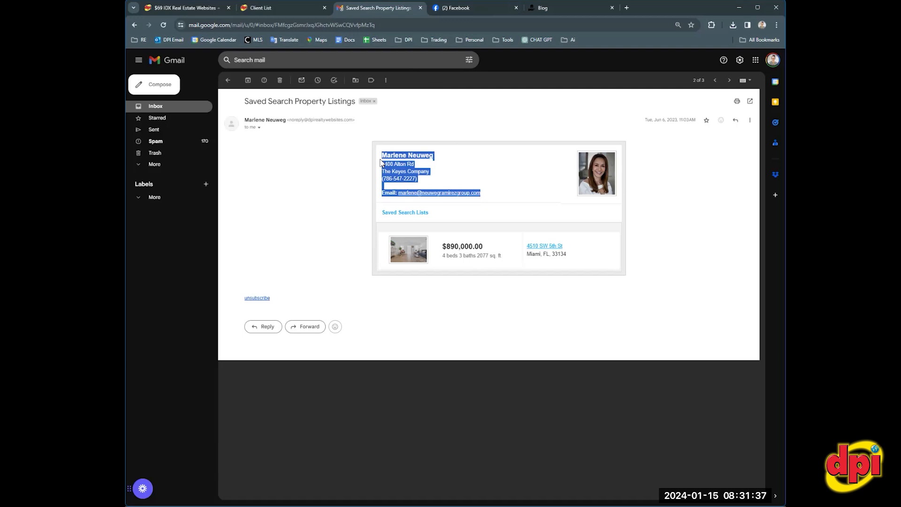
{"action": "mouse_move", "coordinate": [536, 253]}
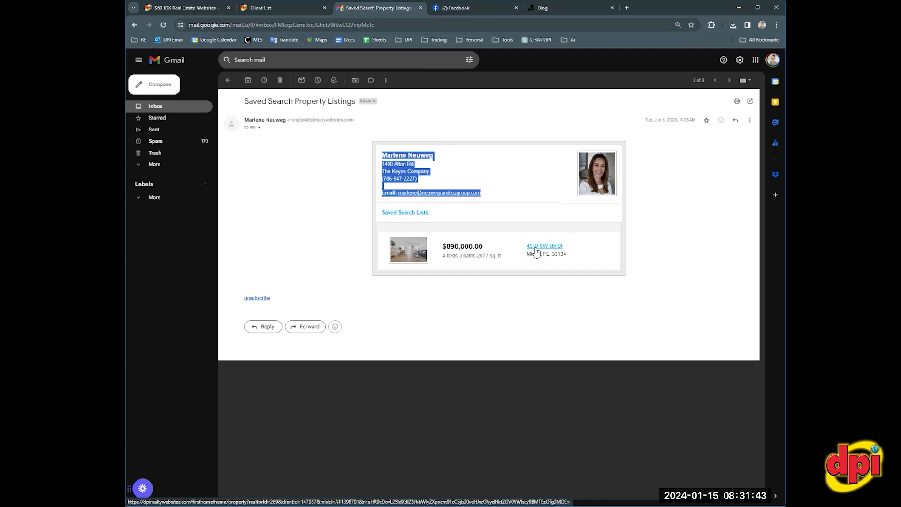
{"action": "mouse_move", "coordinate": [539, 130]}
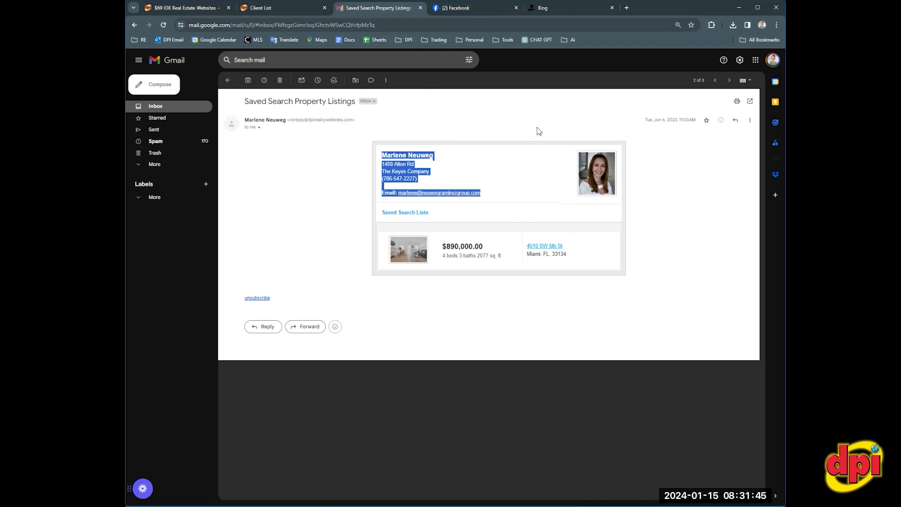
{"action": "left_click", "coordinate": [538, 137]}
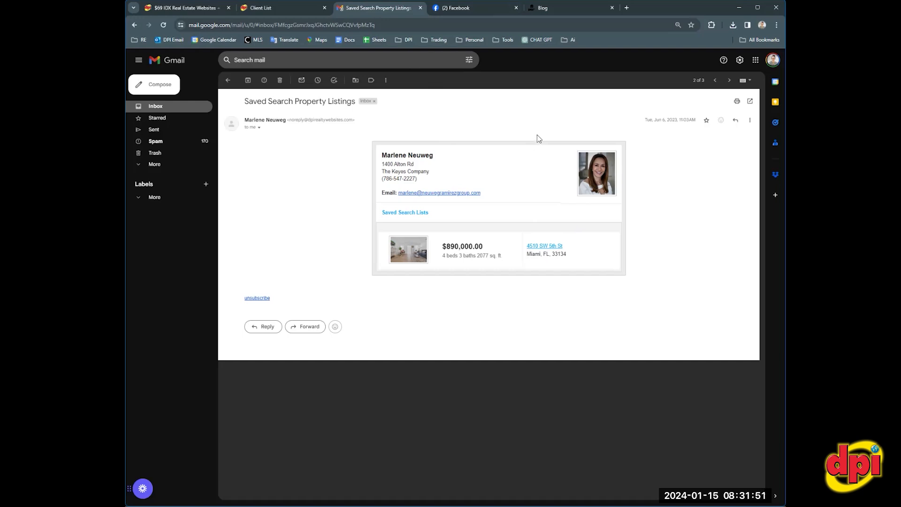
{"action": "mouse_move", "coordinate": [530, 129]}
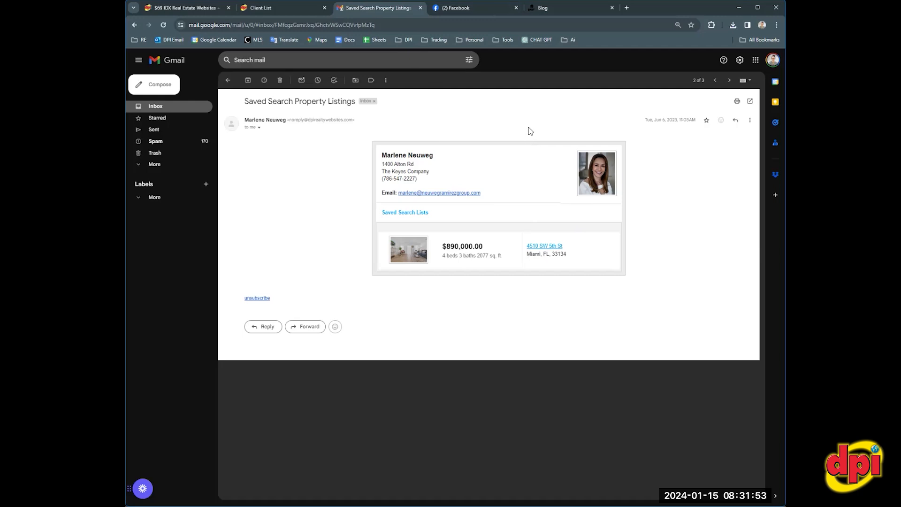
{"action": "mouse_move", "coordinate": [526, 154]}
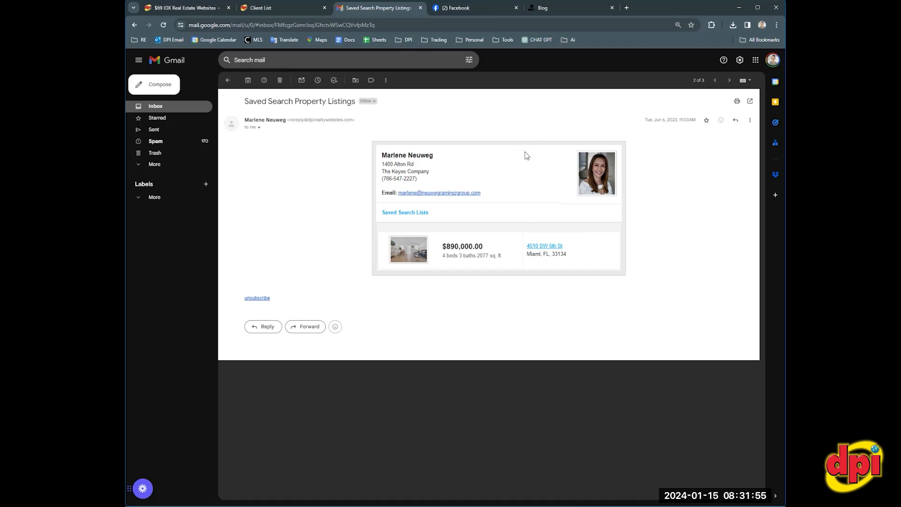
{"action": "mouse_move", "coordinate": [543, 248]}
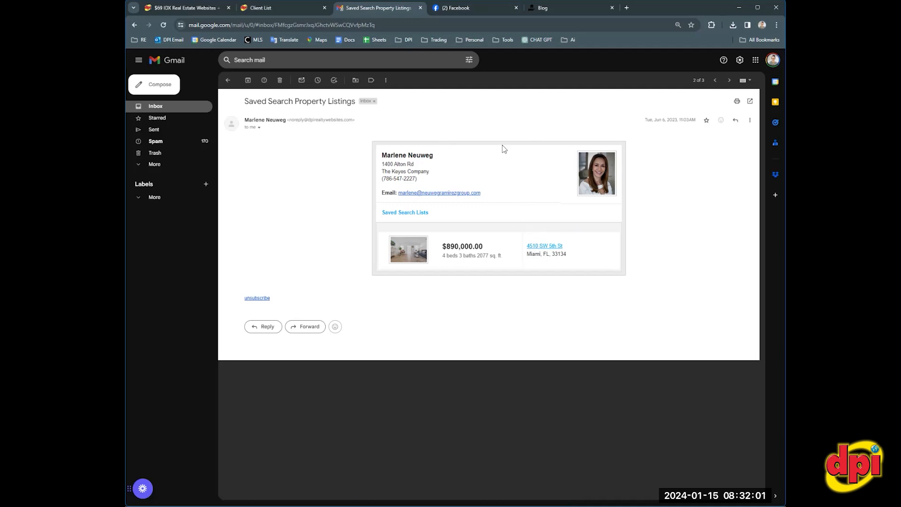
{"action": "mouse_move", "coordinate": [500, 124]}
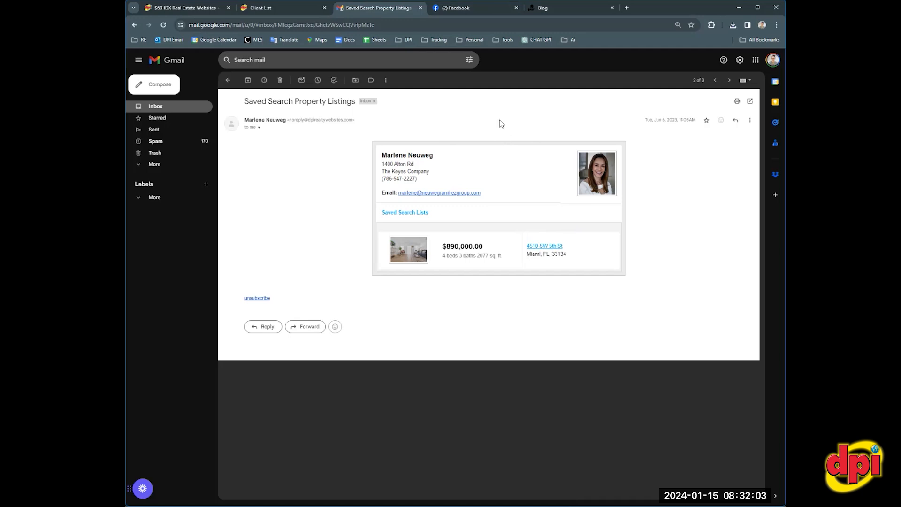
{"action": "mouse_move", "coordinate": [327, 20]}
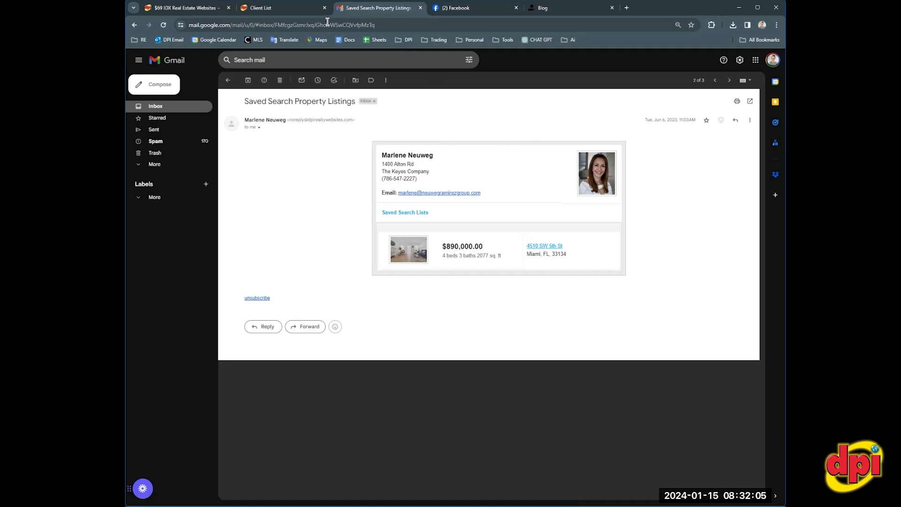
- Show the Client Center table's Saved Search column alongside categories and last logins
{"action": "left_click", "coordinate": [280, 8]}
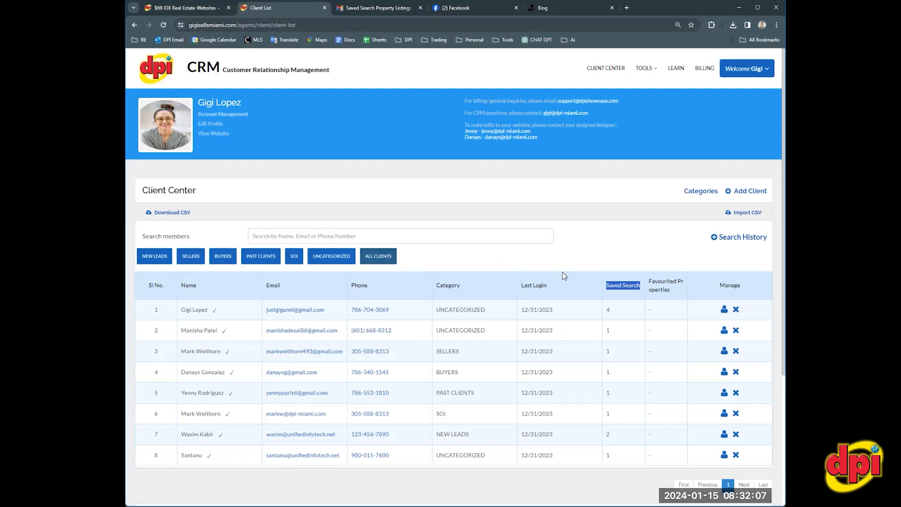
{"action": "mouse_move", "coordinate": [590, 239]}
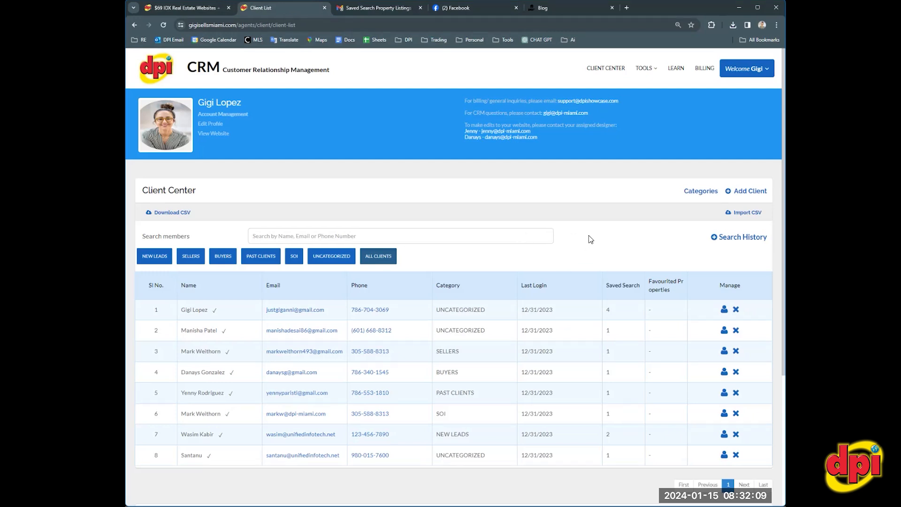
{"action": "mouse_move", "coordinate": [578, 325]}
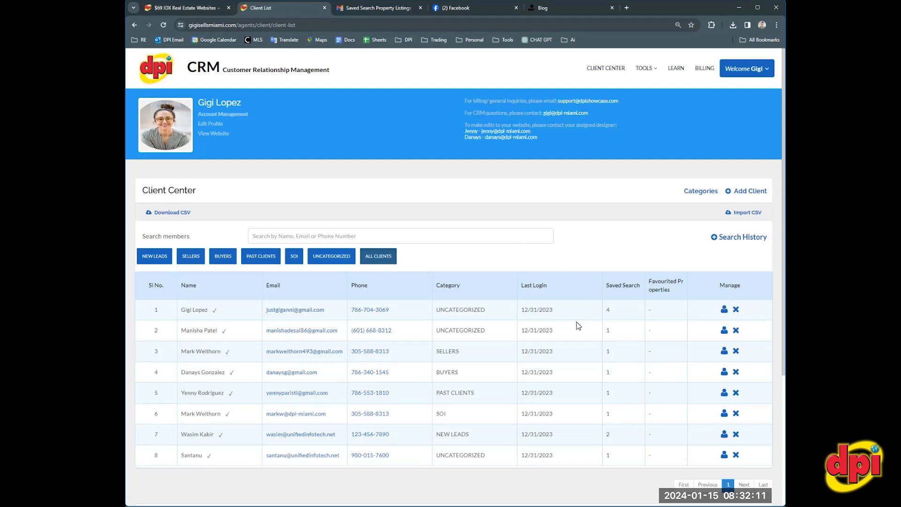
{"action": "mouse_move", "coordinate": [565, 246]}
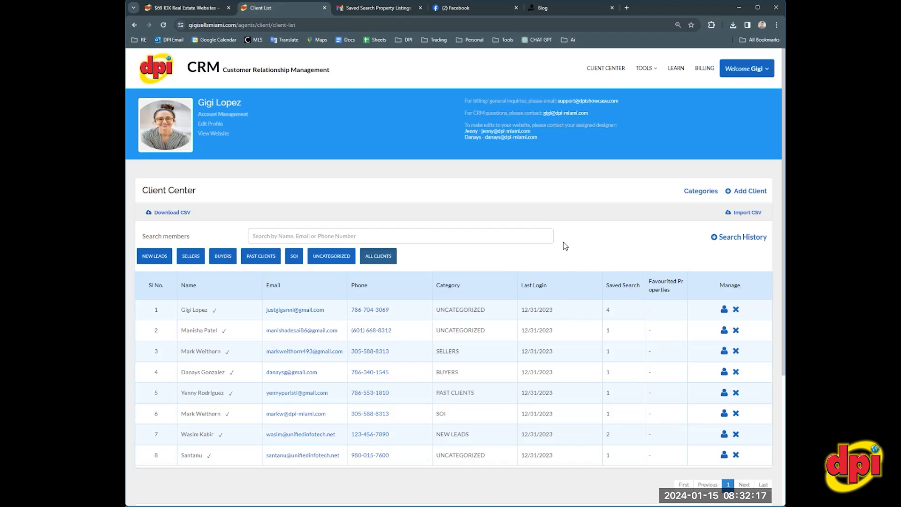
{"action": "mouse_move", "coordinate": [558, 329]}
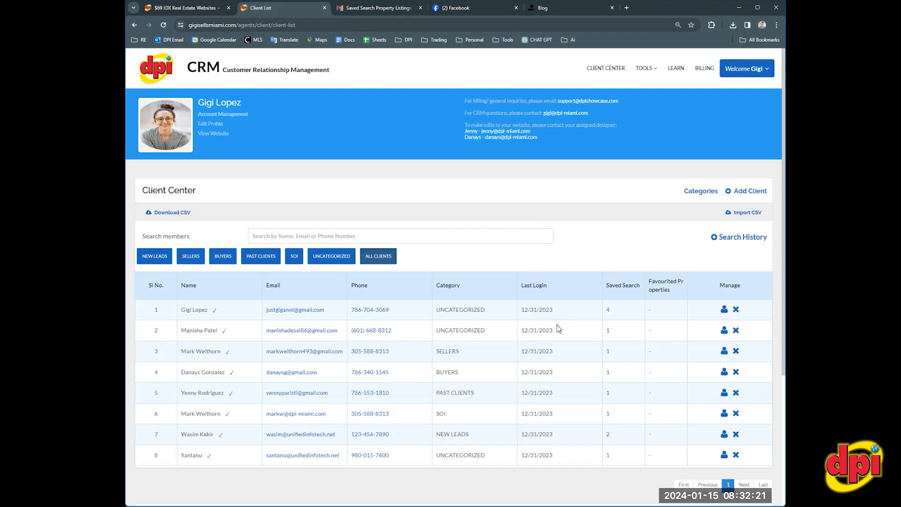
{"action": "mouse_move", "coordinate": [551, 320]}
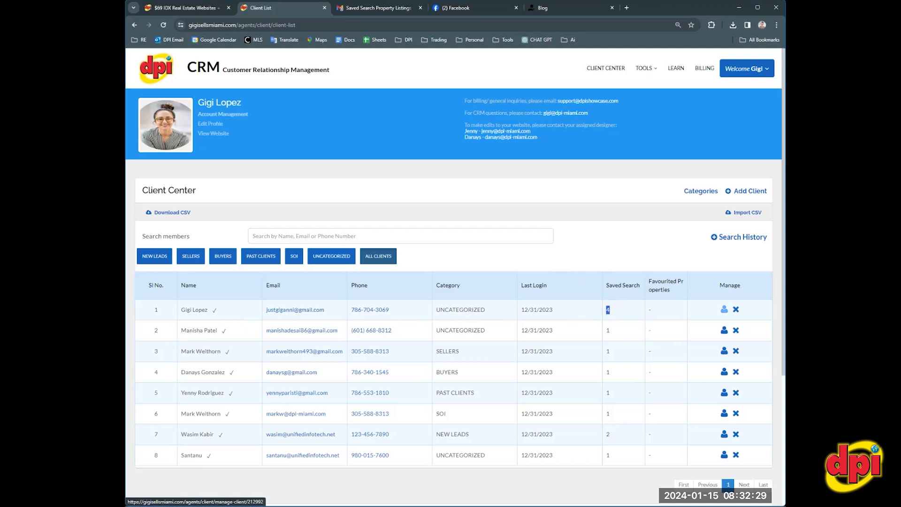
{"action": "left_click", "coordinate": [724, 309]}
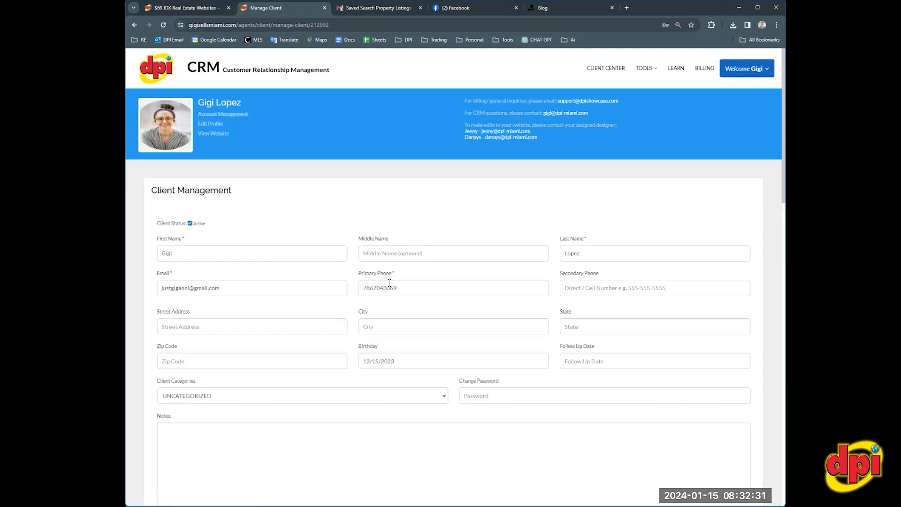
{"action": "scroll", "scroll_direction": "down", "scroll_amount": 3}
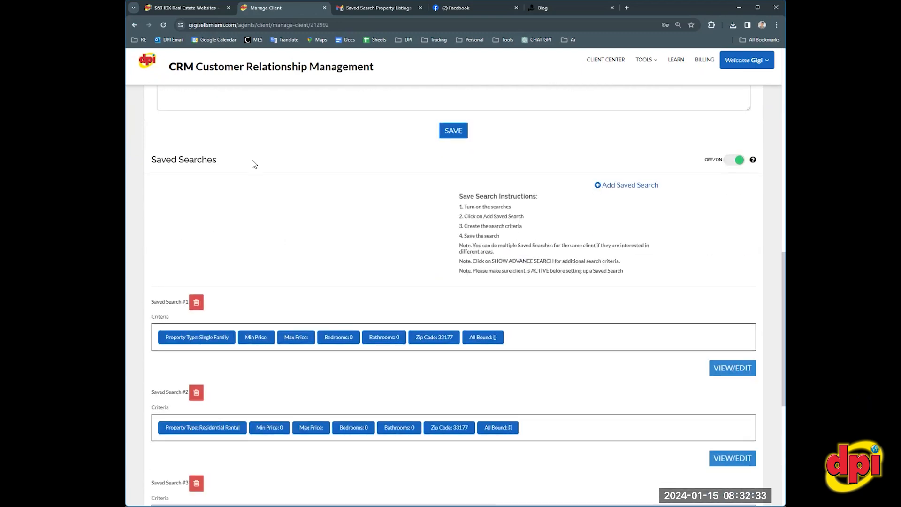
{"action": "left_click_drag", "start_coordinate": [505, 216], "coordinate": [622, 271]}
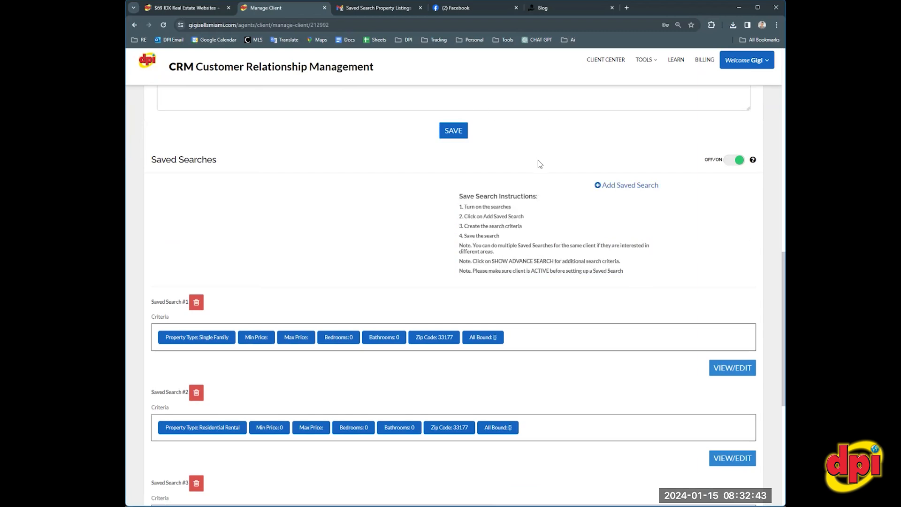
{"action": "mouse_move", "coordinate": [361, 59]}
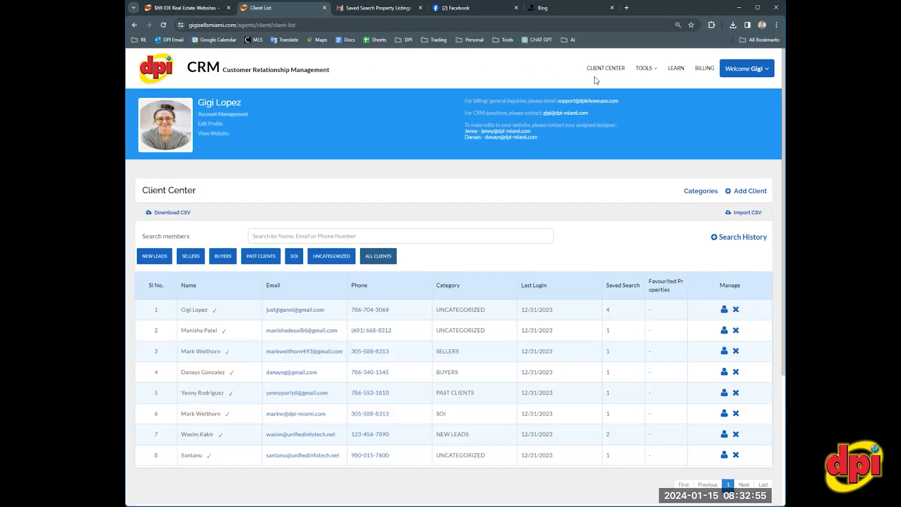
{"action": "mouse_move", "coordinate": [462, 72]}
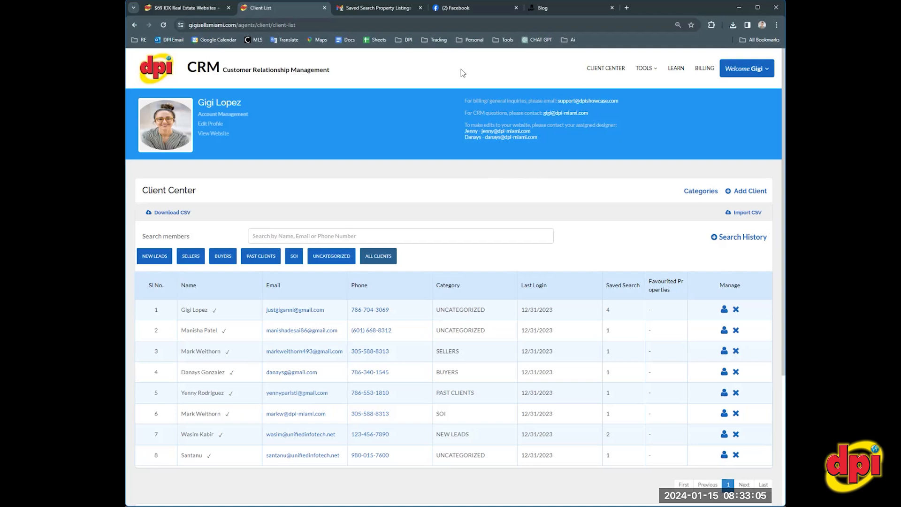
{"action": "mouse_move", "coordinate": [507, 83]}
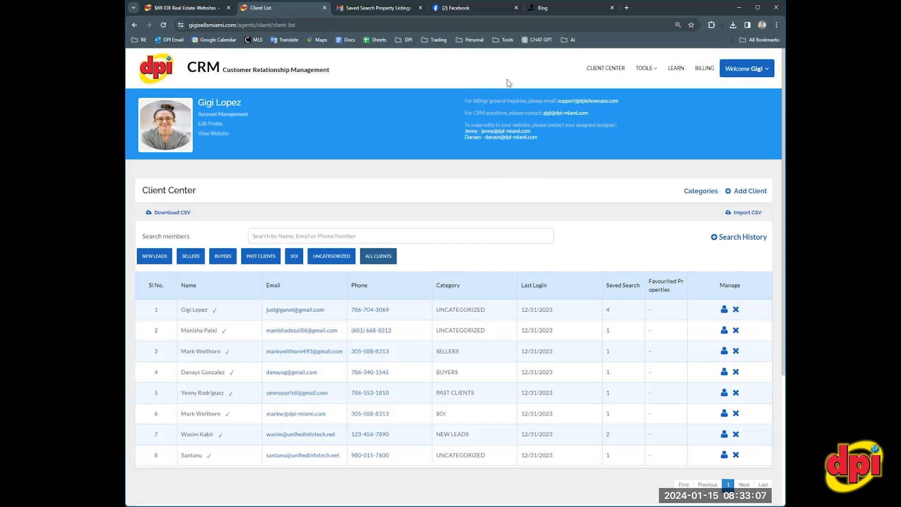
- Expand the CRM TOOLS menu to reveal the Social Auto-Posting option
{"action": "left_click", "coordinate": [644, 67]}
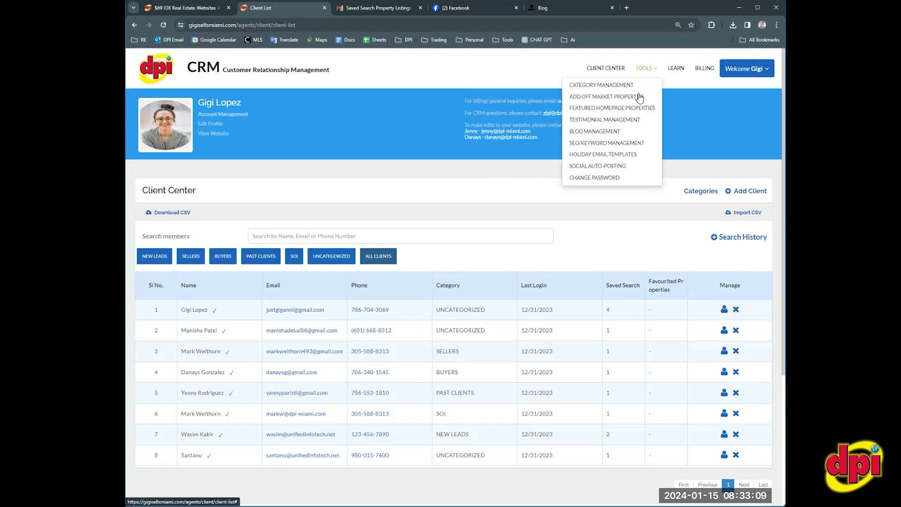
{"action": "mouse_move", "coordinate": [607, 168]}
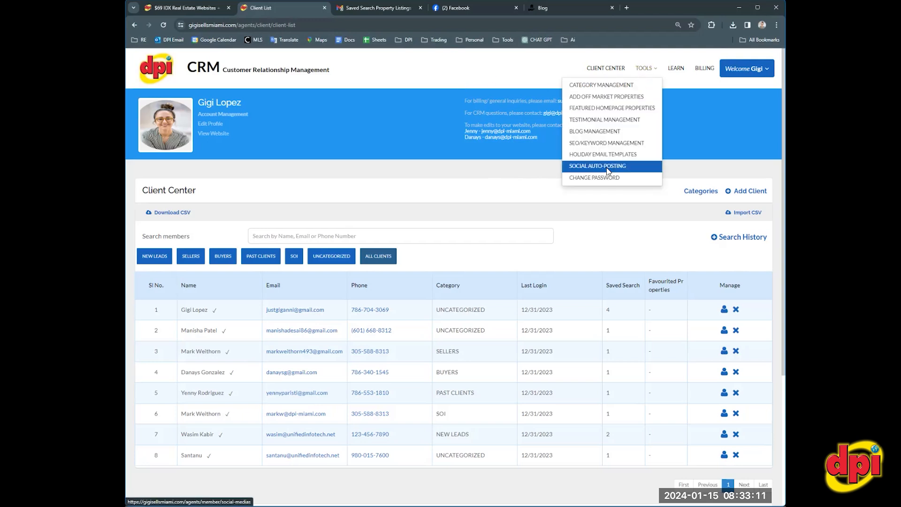
{"action": "left_click", "coordinate": [597, 165]}
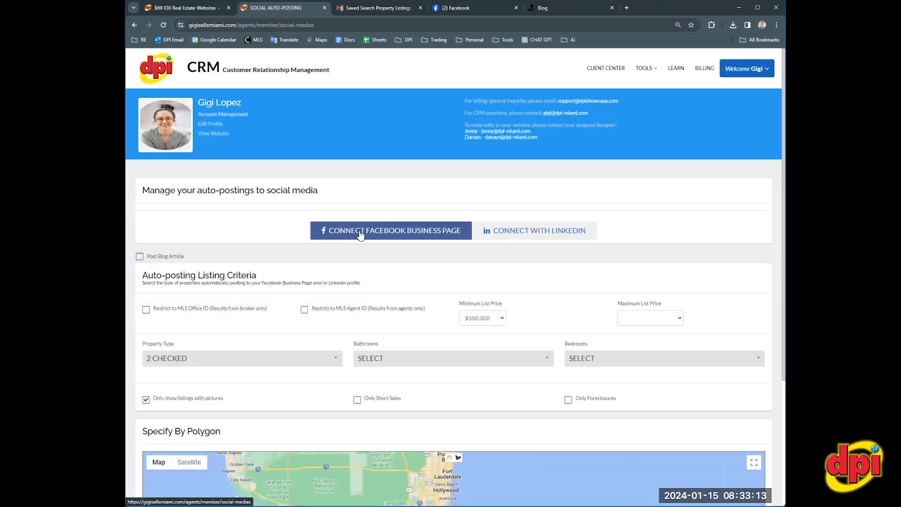
{"action": "mouse_move", "coordinate": [504, 203]}
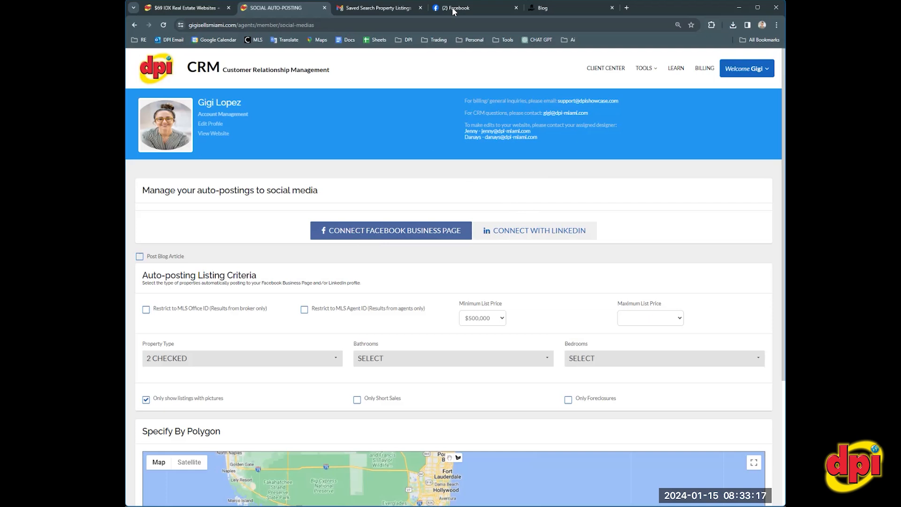
{"action": "left_click", "coordinate": [139, 257]}
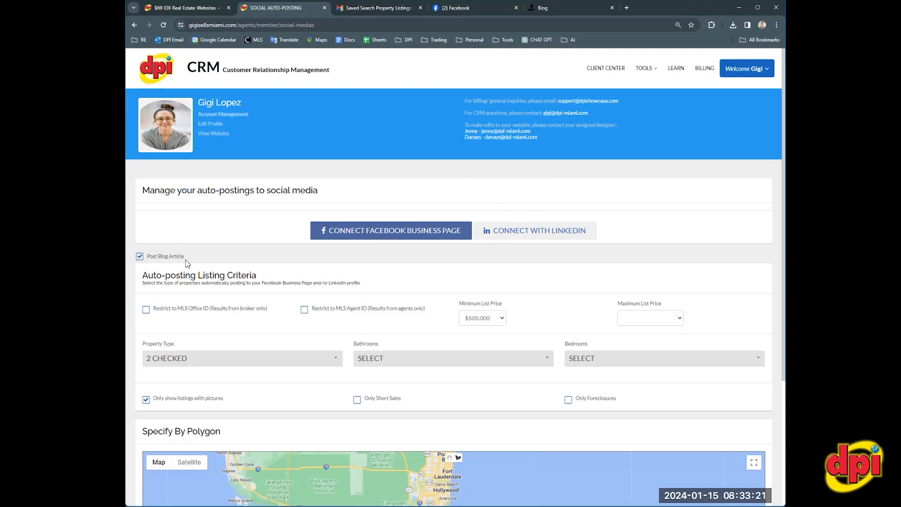
{"action": "mouse_move", "coordinate": [546, 325]}
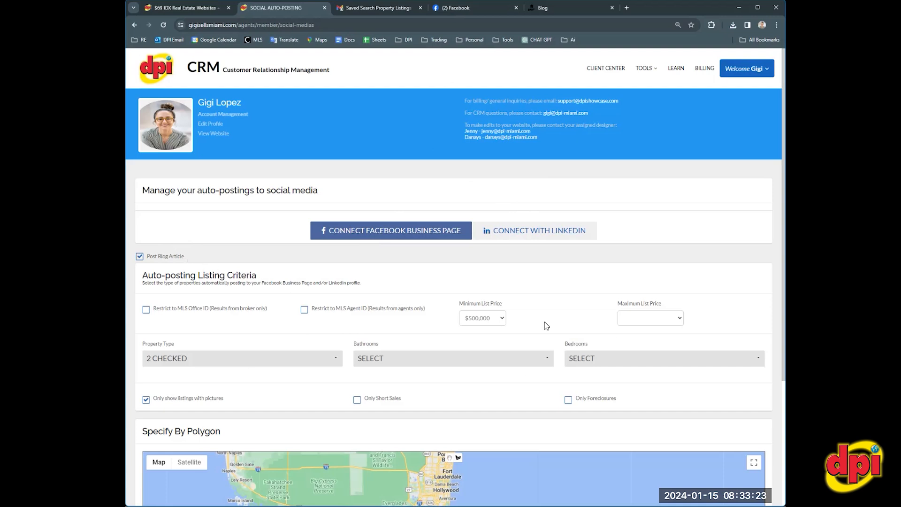
{"action": "mouse_move", "coordinate": [426, 391]}
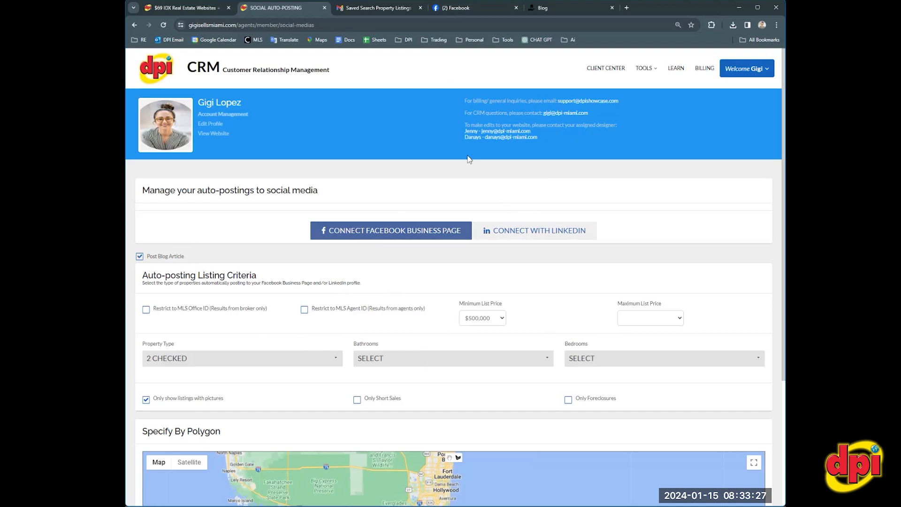
{"action": "mouse_move", "coordinate": [547, 187]}
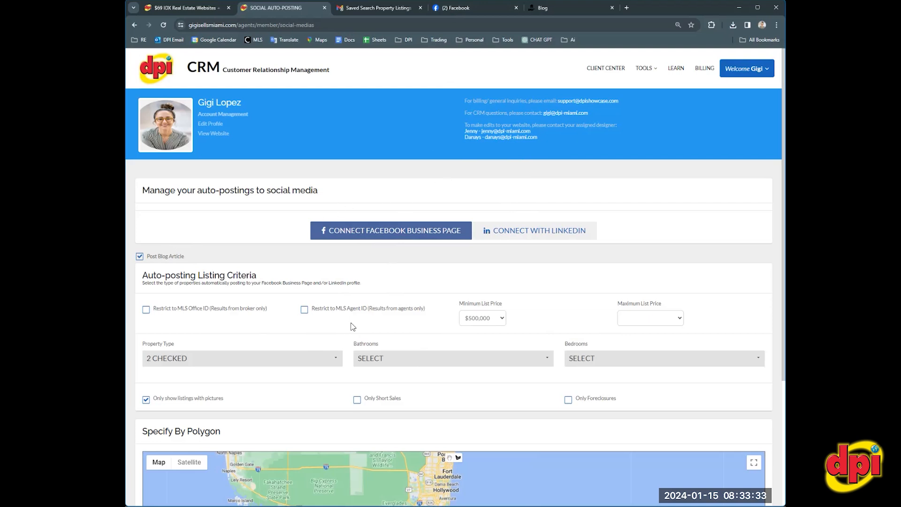
{"action": "mouse_move", "coordinate": [447, 298]}
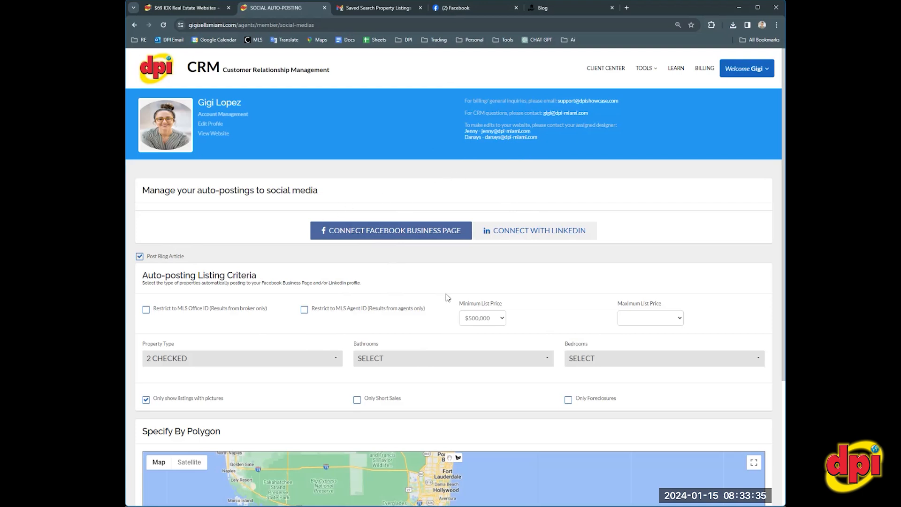
{"action": "mouse_move", "coordinate": [456, 279]}
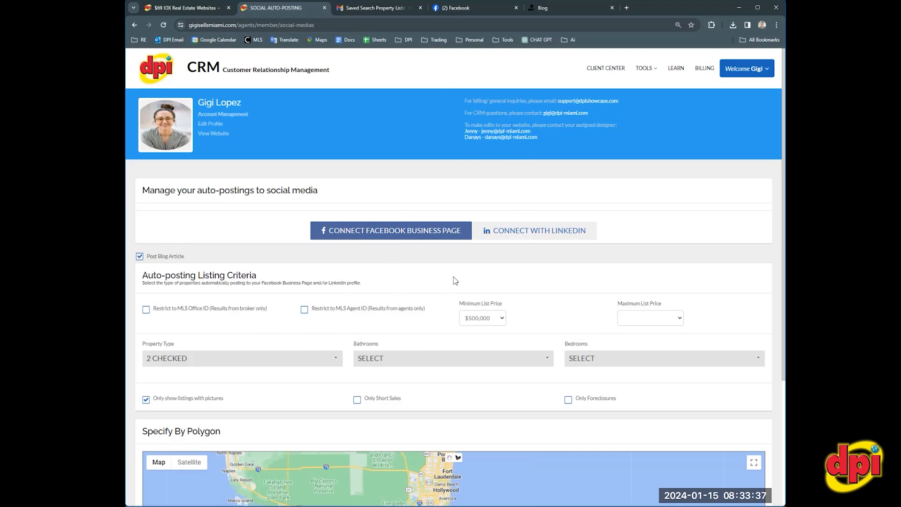
{"action": "mouse_move", "coordinate": [438, 273]}
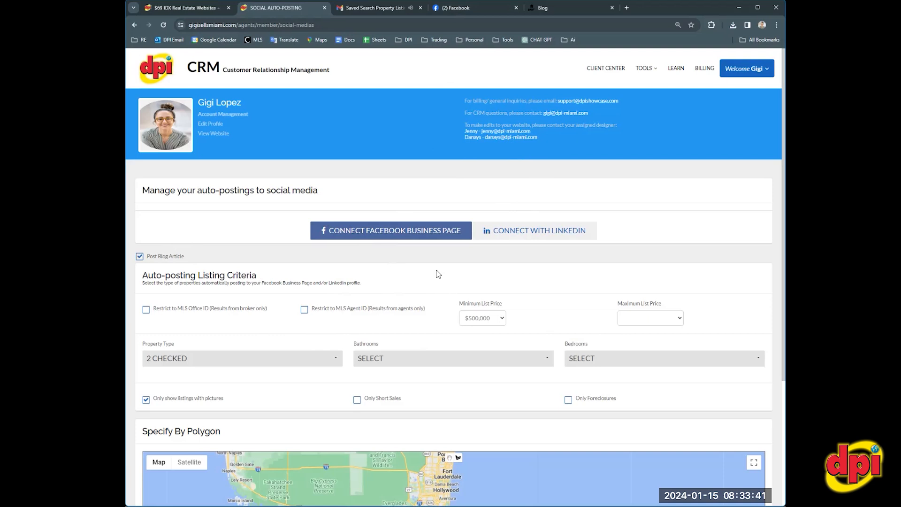
{"action": "mouse_move", "coordinate": [424, 257]}
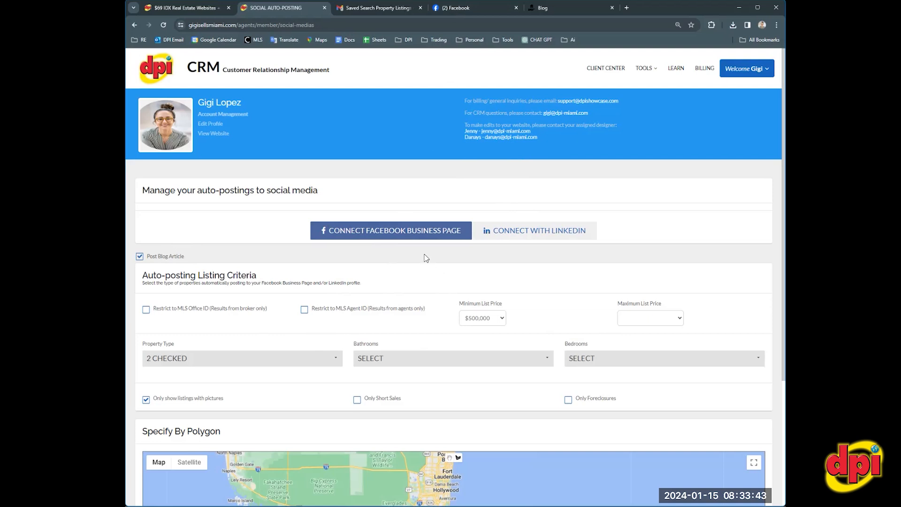
{"action": "mouse_move", "coordinate": [443, 109]}
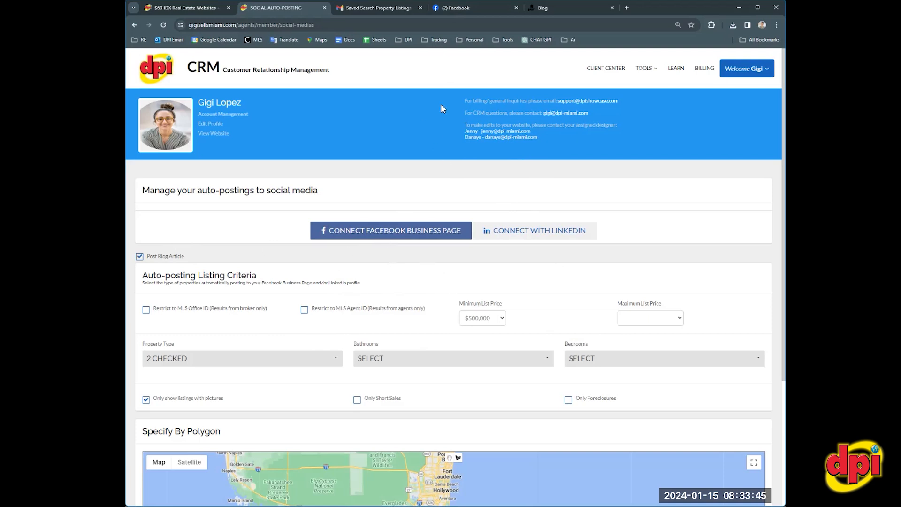
{"action": "mouse_move", "coordinate": [426, 193]}
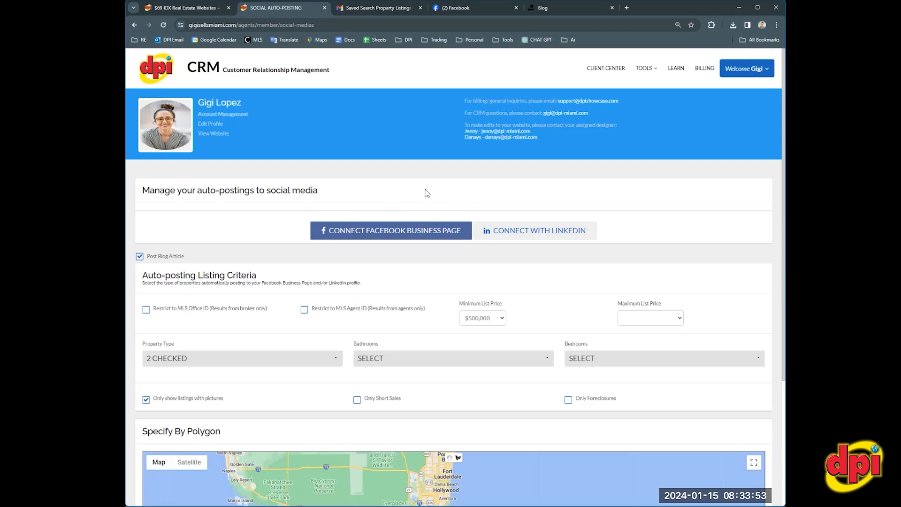
{"action": "mouse_move", "coordinate": [377, 301]}
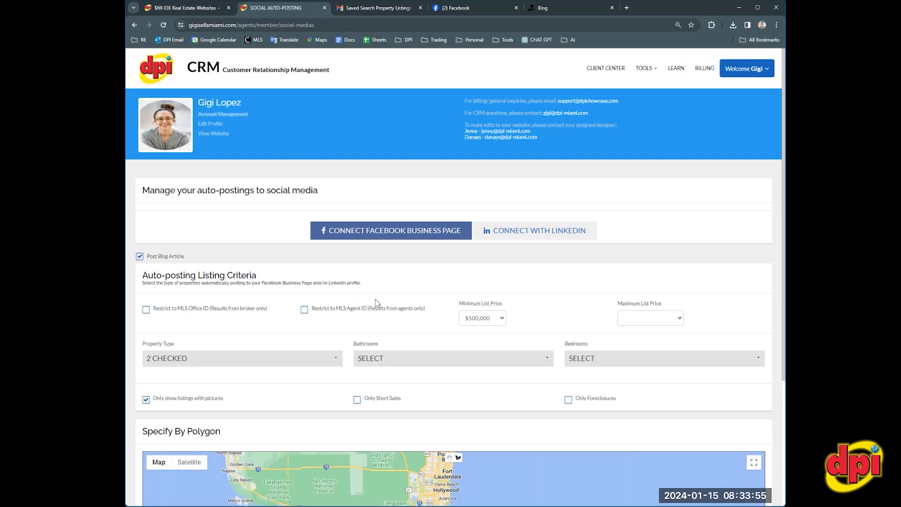
{"action": "mouse_move", "coordinate": [442, 155]}
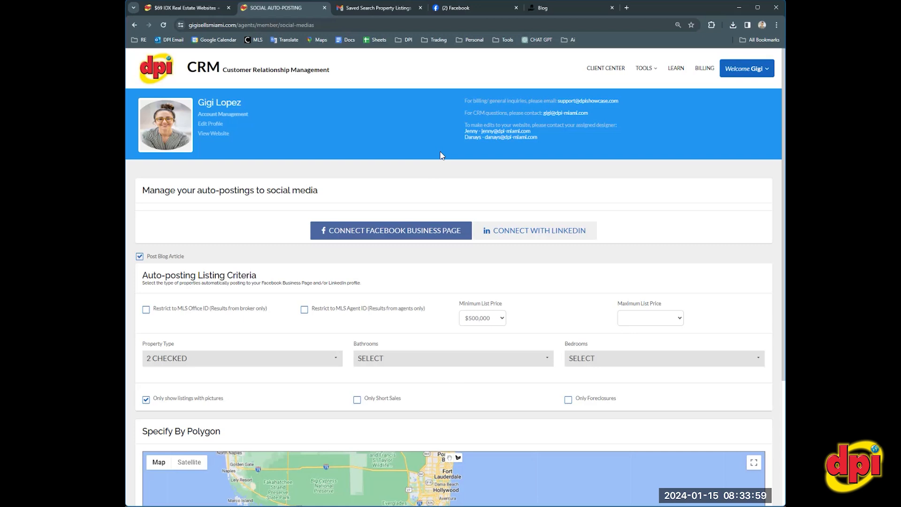
{"action": "mouse_move", "coordinate": [518, 19]}
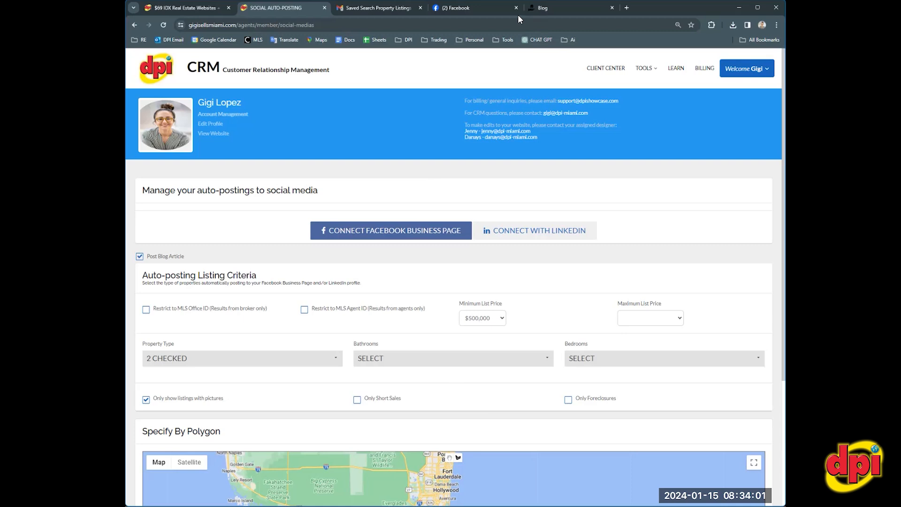
- Review the DPI Real Estate Websites + CRM Facebook page's auto-published listing and blog posts
{"action": "left_click", "coordinate": [468, 8]}
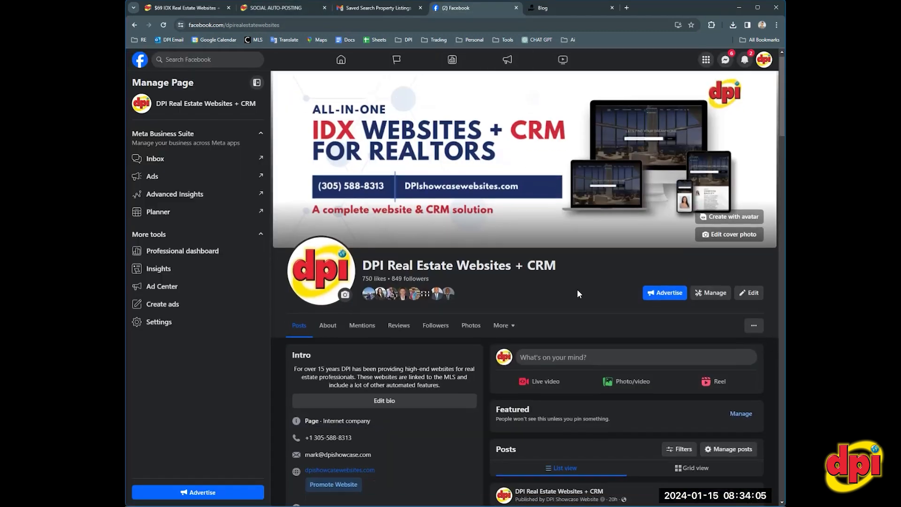
{"action": "scroll", "scroll_direction": "down", "scroll_amount": 3}
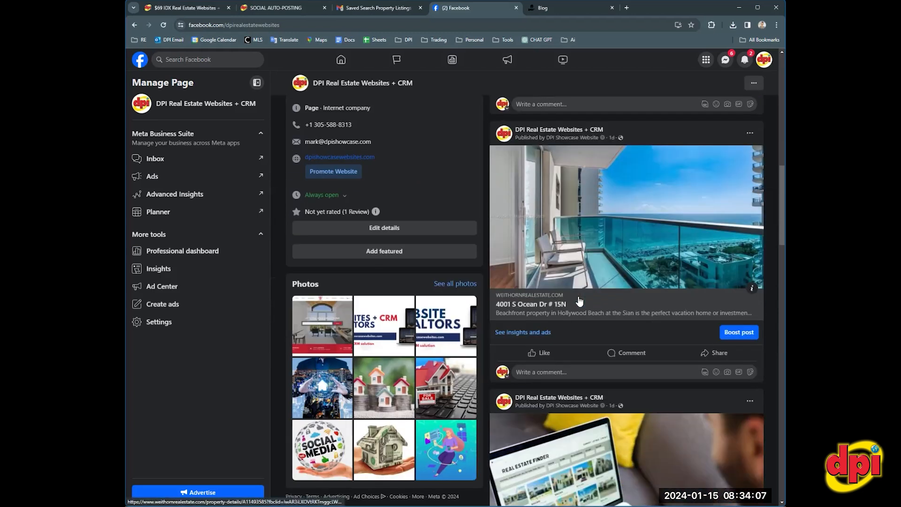
{"action": "scroll", "scroll_direction": "down", "scroll_amount": 3}
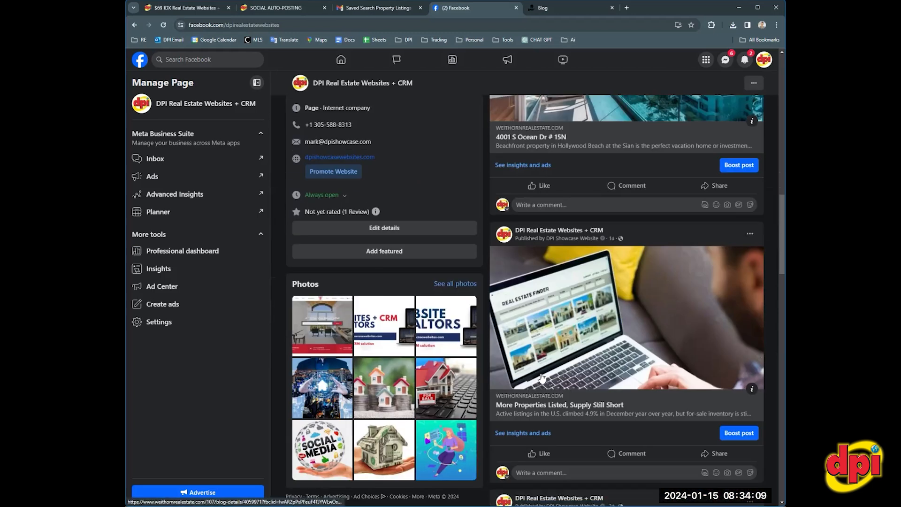
{"action": "scroll", "scroll_direction": "down", "scroll_amount": 3}
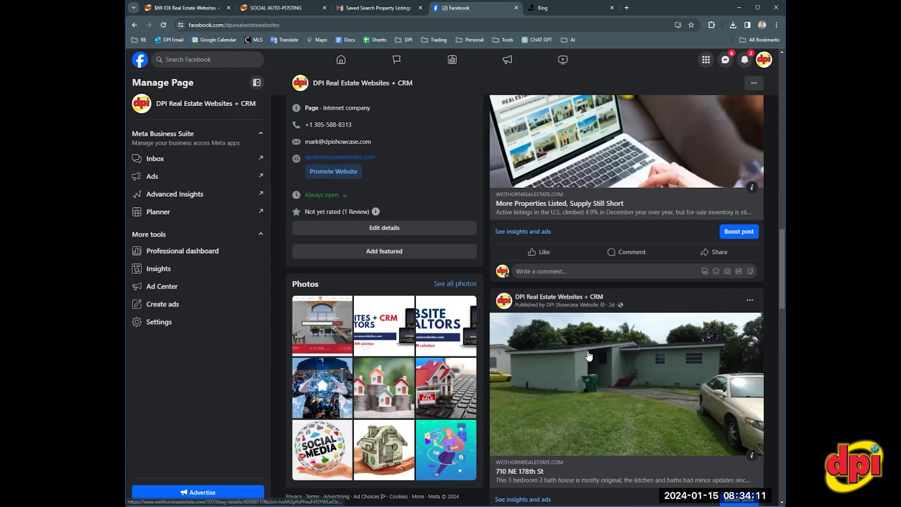
{"action": "scroll", "scroll_direction": "down", "scroll_amount": 3}
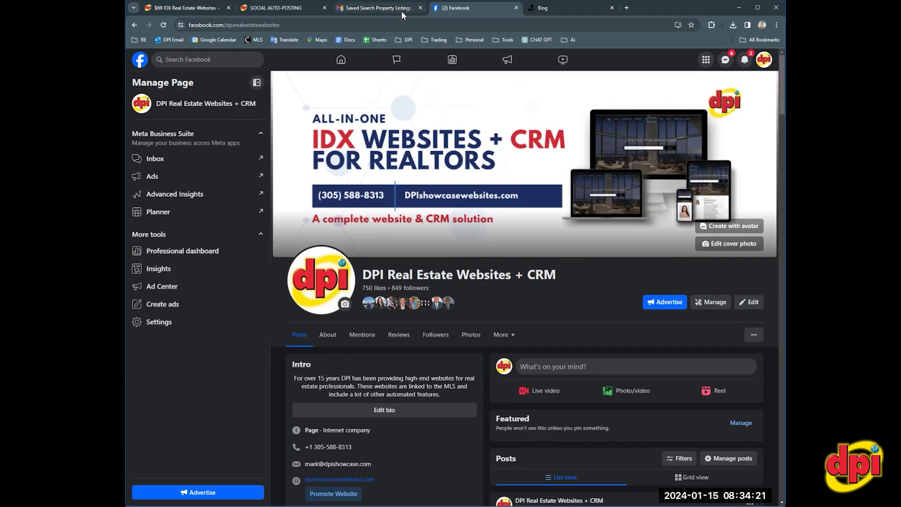
{"action": "scroll", "scroll_direction": "down", "scroll_amount": 3}
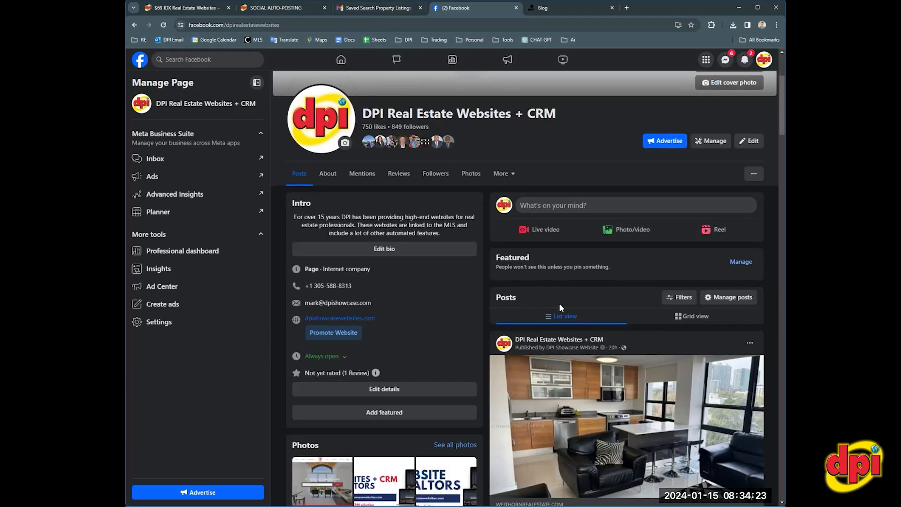
{"action": "scroll", "scroll_direction": "down", "scroll_amount": 3}
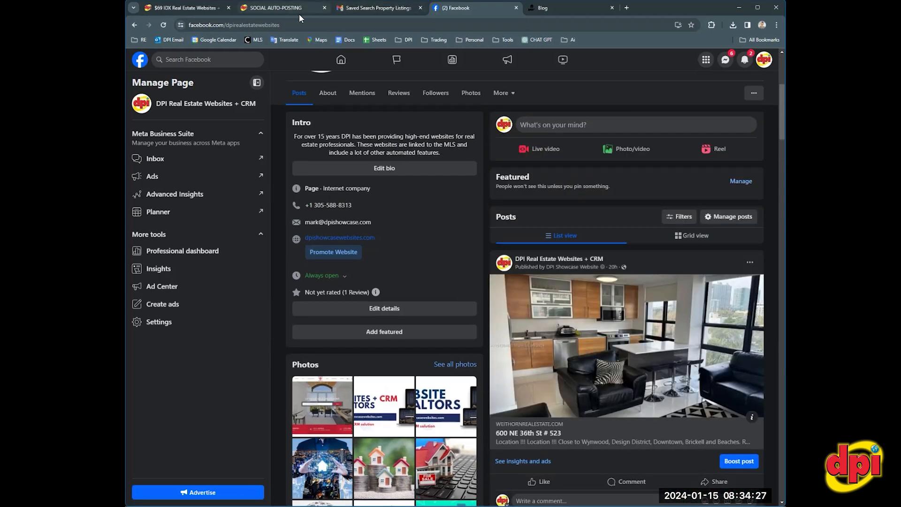
- Return to the CRM social auto-posting settings with Post Blog Article checked
{"action": "left_click", "coordinate": [285, 7]}
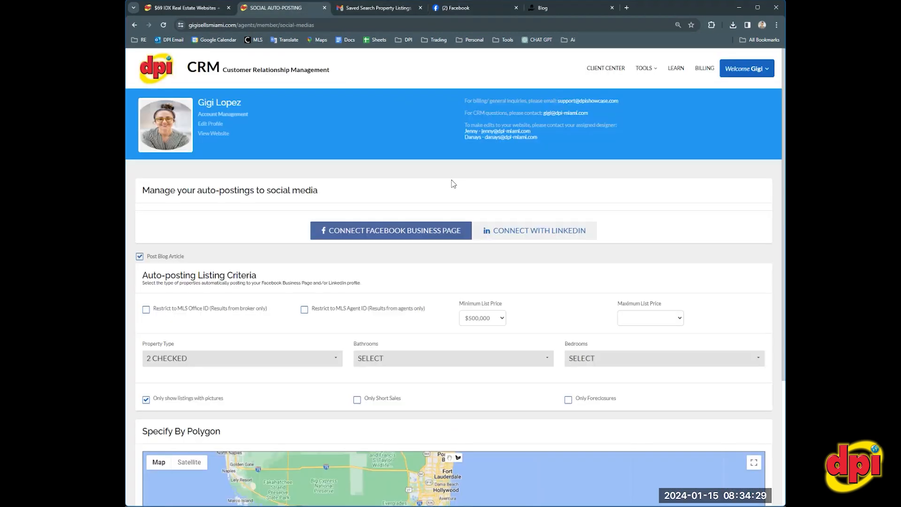
{"action": "mouse_move", "coordinate": [541, 234]}
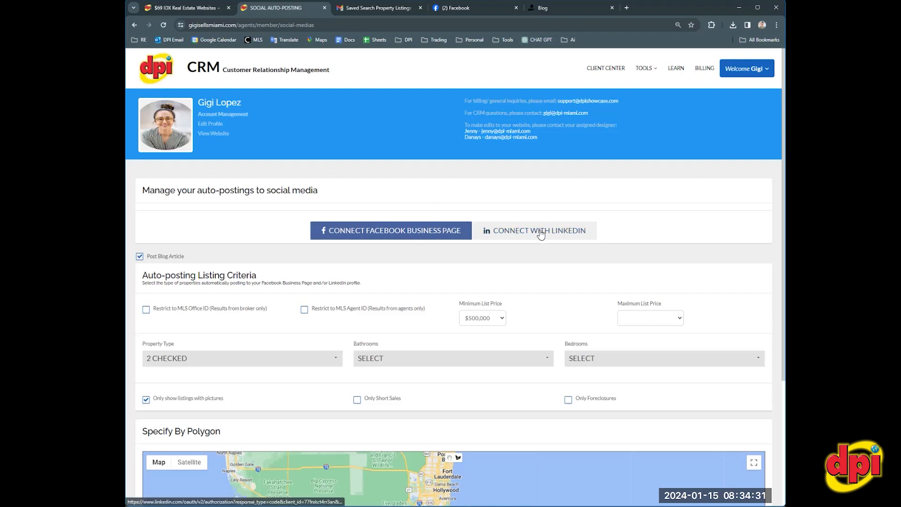
{"action": "mouse_move", "coordinate": [516, 176]}
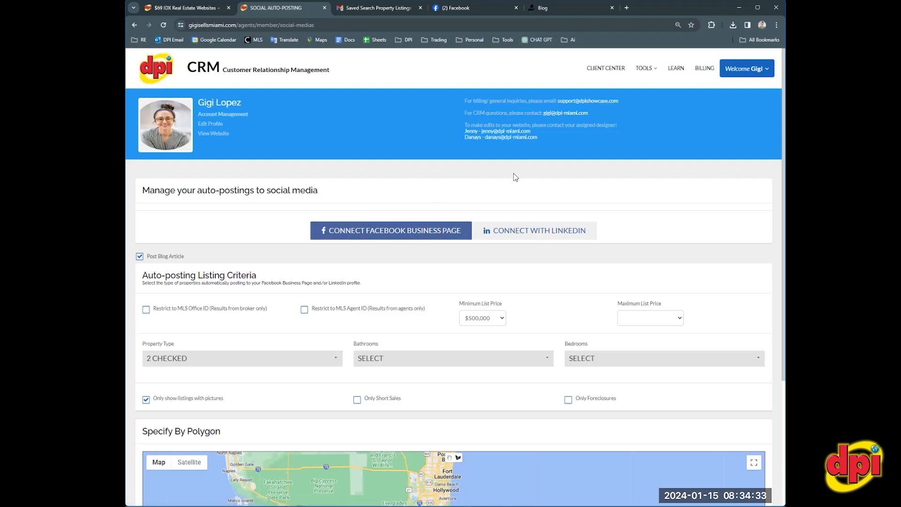
{"action": "mouse_move", "coordinate": [488, 175]}
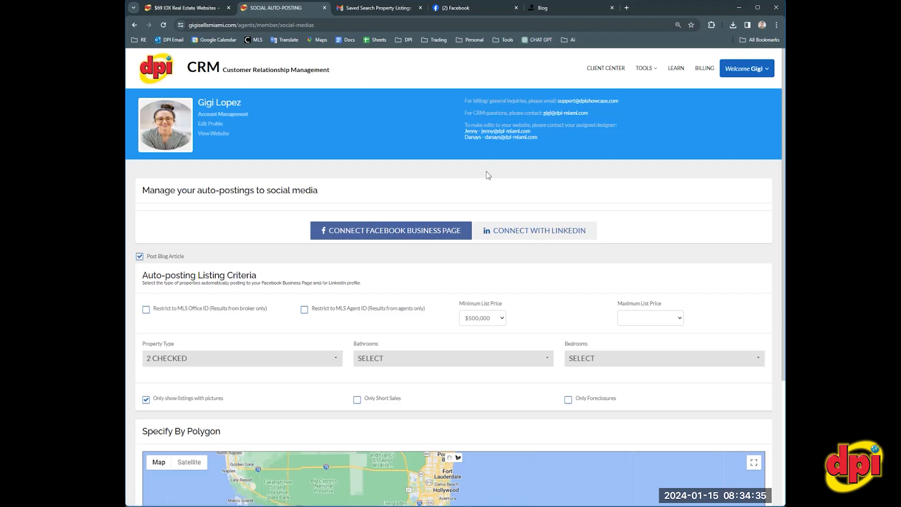
{"action": "mouse_move", "coordinate": [480, 187]}
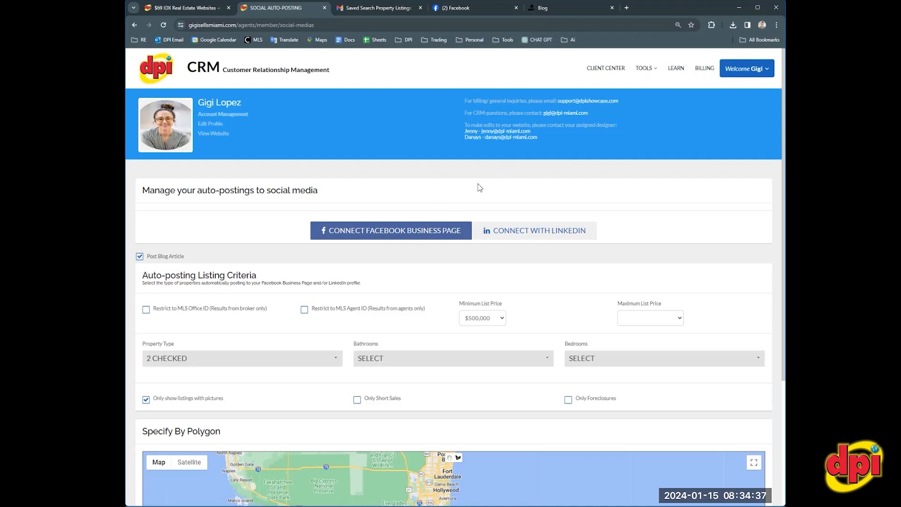
{"action": "mouse_move", "coordinate": [555, 234]}
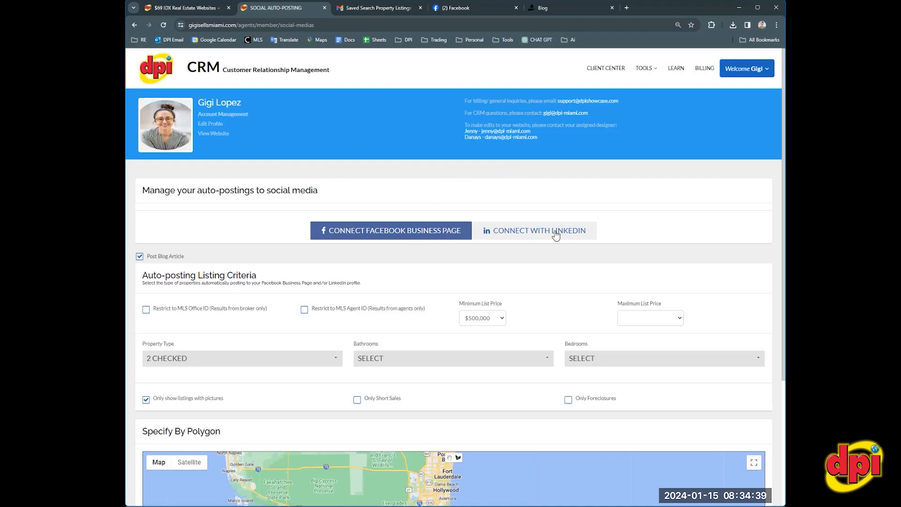
{"action": "mouse_move", "coordinate": [515, 185]}
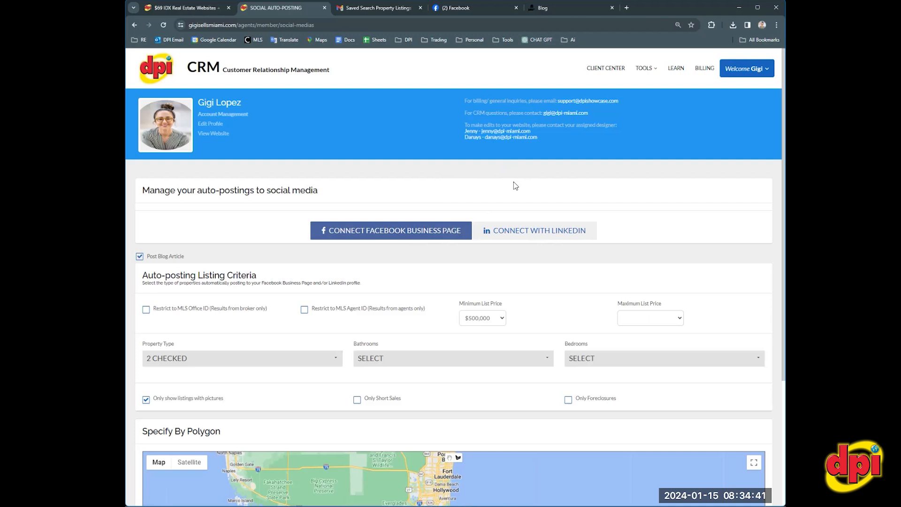
{"action": "mouse_move", "coordinate": [431, 163]}
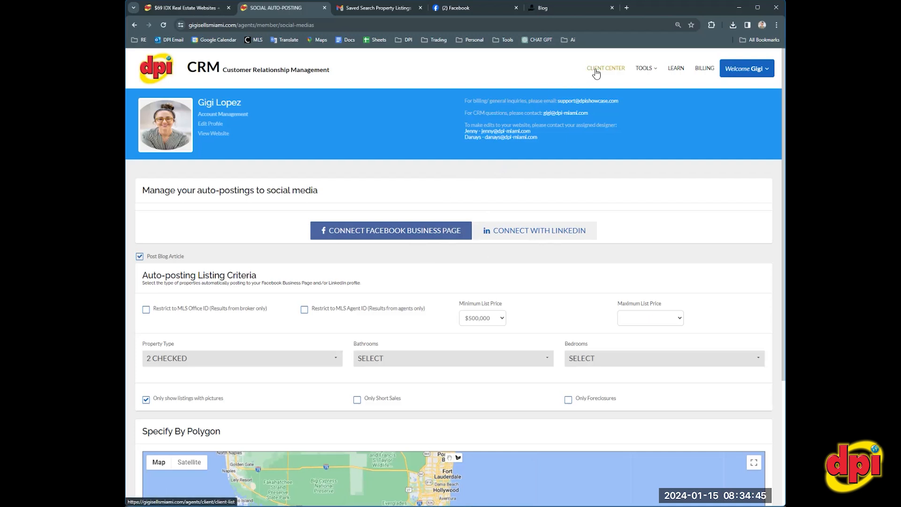
- Show the Client Center list with categories, last logins and saved search counts
{"action": "left_click", "coordinate": [606, 68]}
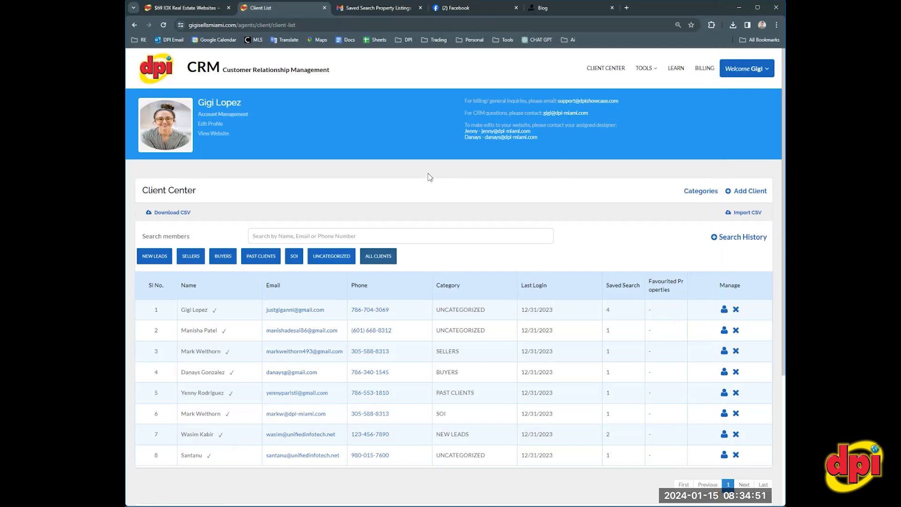
{"action": "mouse_move", "coordinate": [430, 208]}
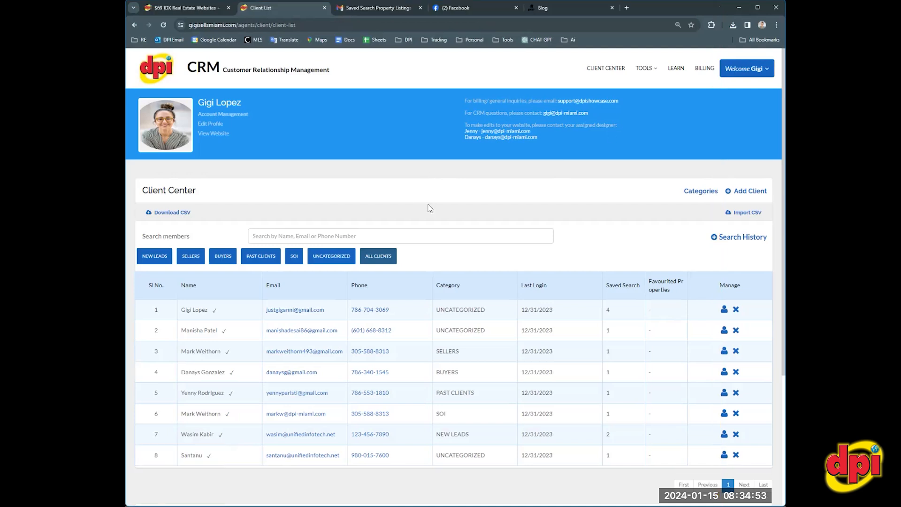